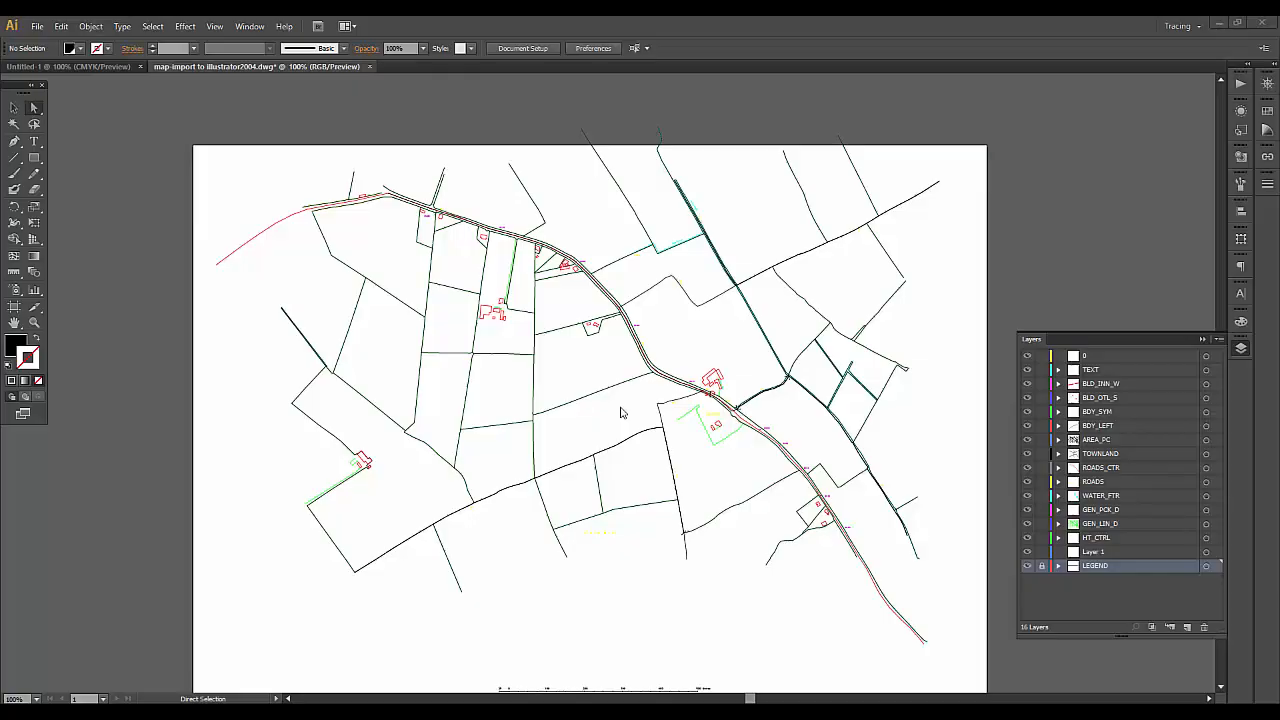
{"action": "mouse_move", "coordinate": [620, 411]}
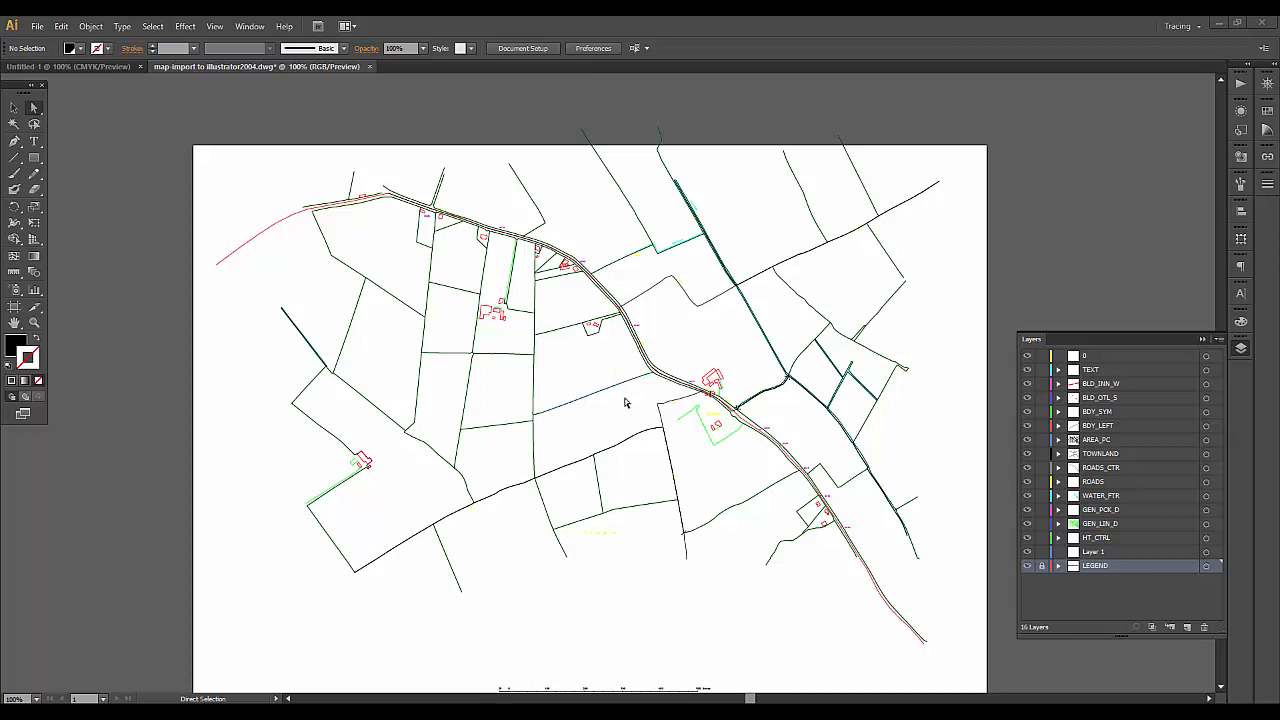
{"action": "mouse_move", "coordinate": [619, 411]}
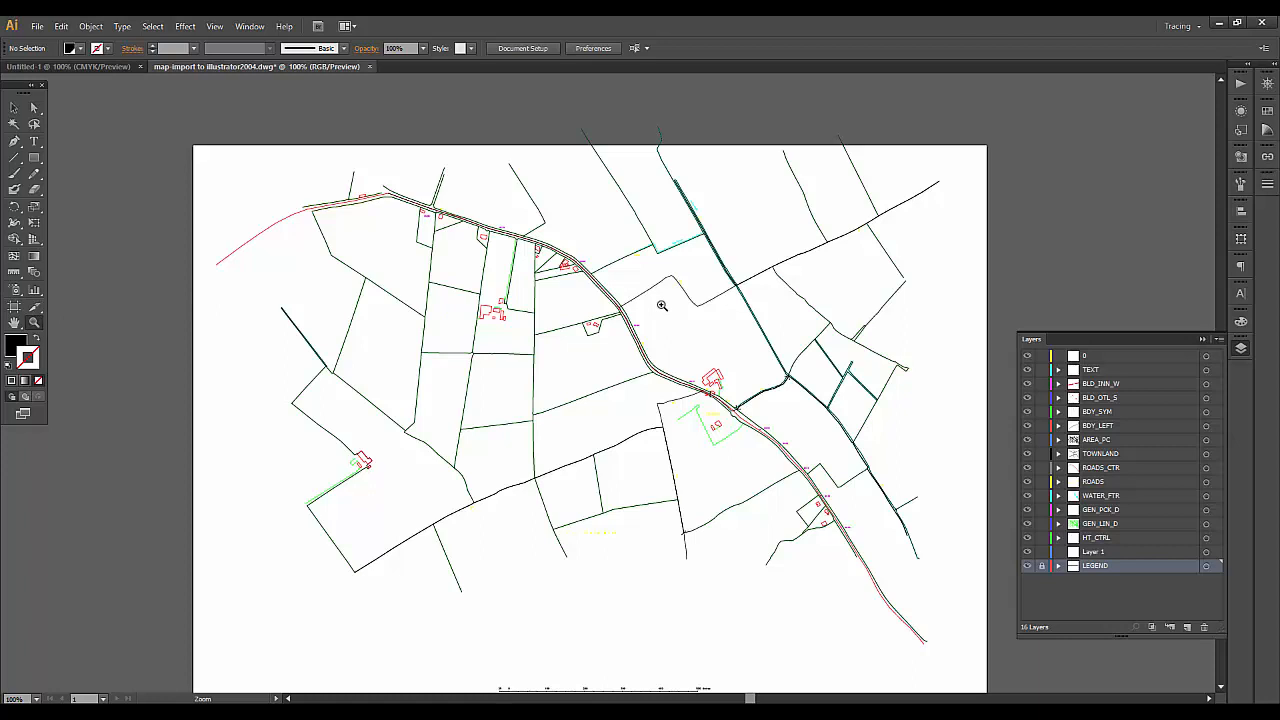
Step: Marquee-zoom onto the road junction beside the two red buildings and the 89.88 label
{"action": "left_click_drag", "start_coordinate": [662, 305], "coordinate": [571, 357]}
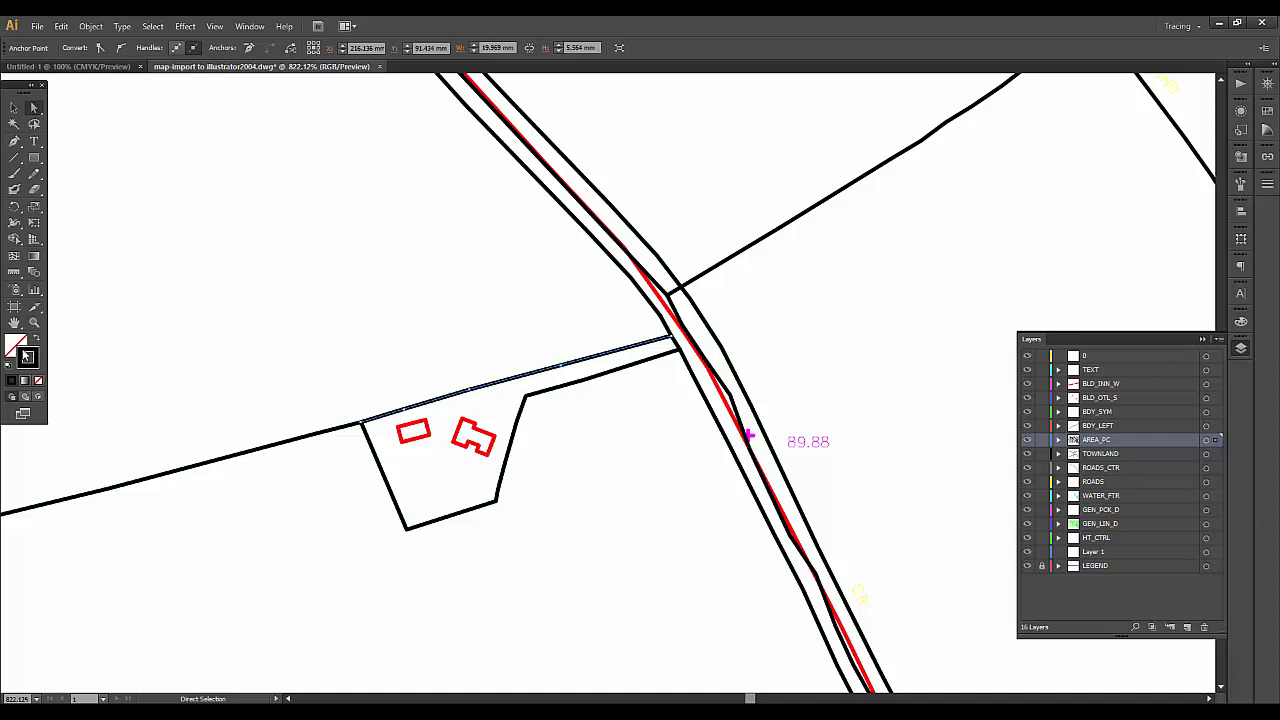
{"action": "mouse_move", "coordinate": [18, 348]}
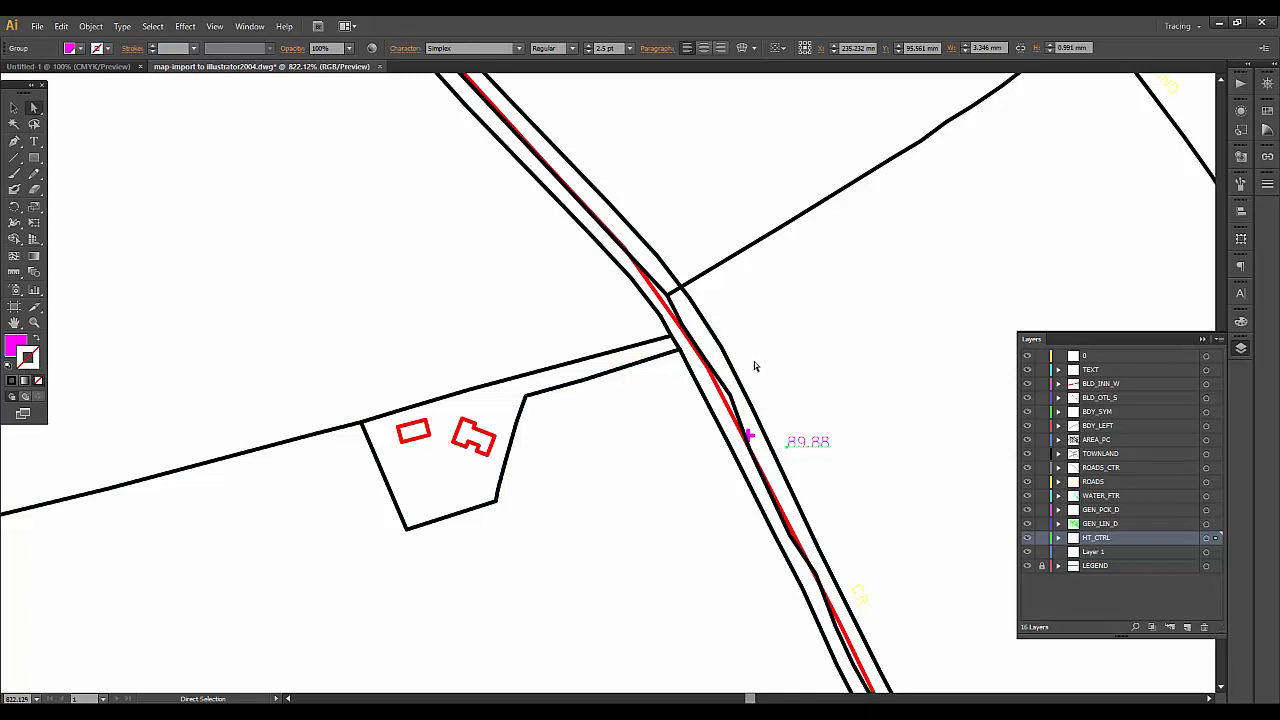
{"action": "mouse_move", "coordinate": [692, 320]}
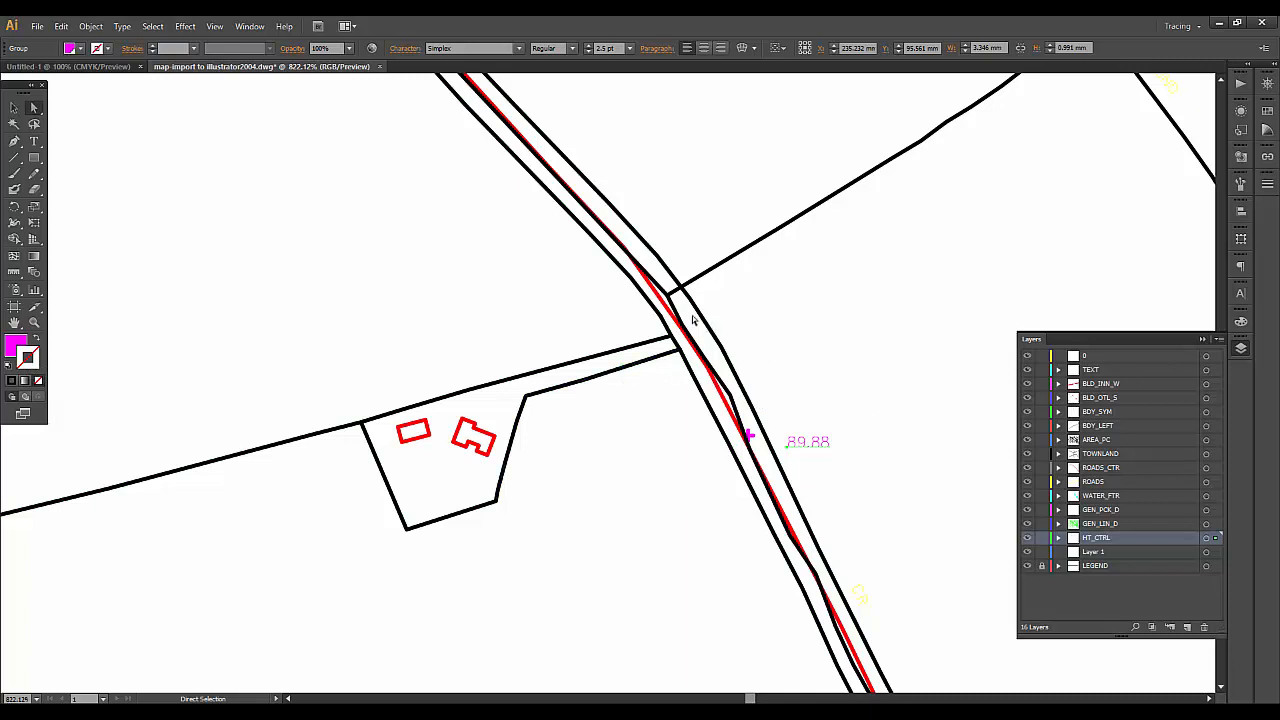
{"action": "mouse_move", "coordinate": [570, 428]}
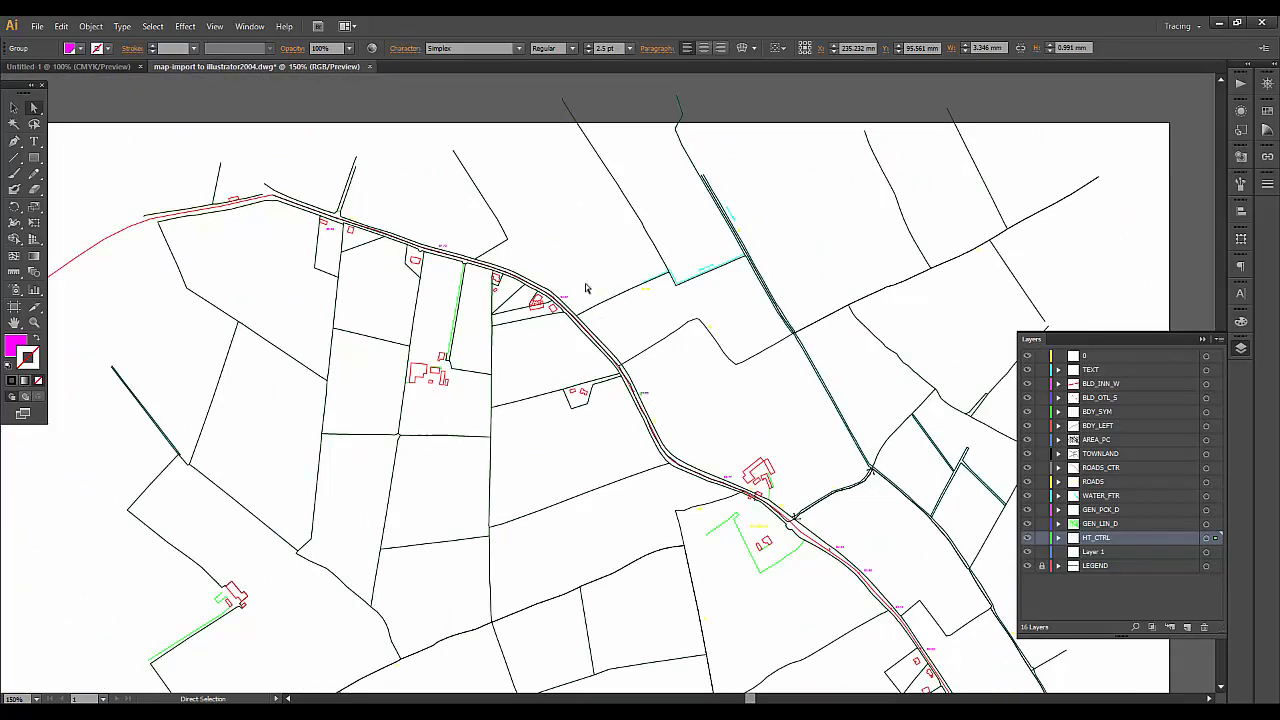
{"action": "mouse_move", "coordinate": [772, 285]}
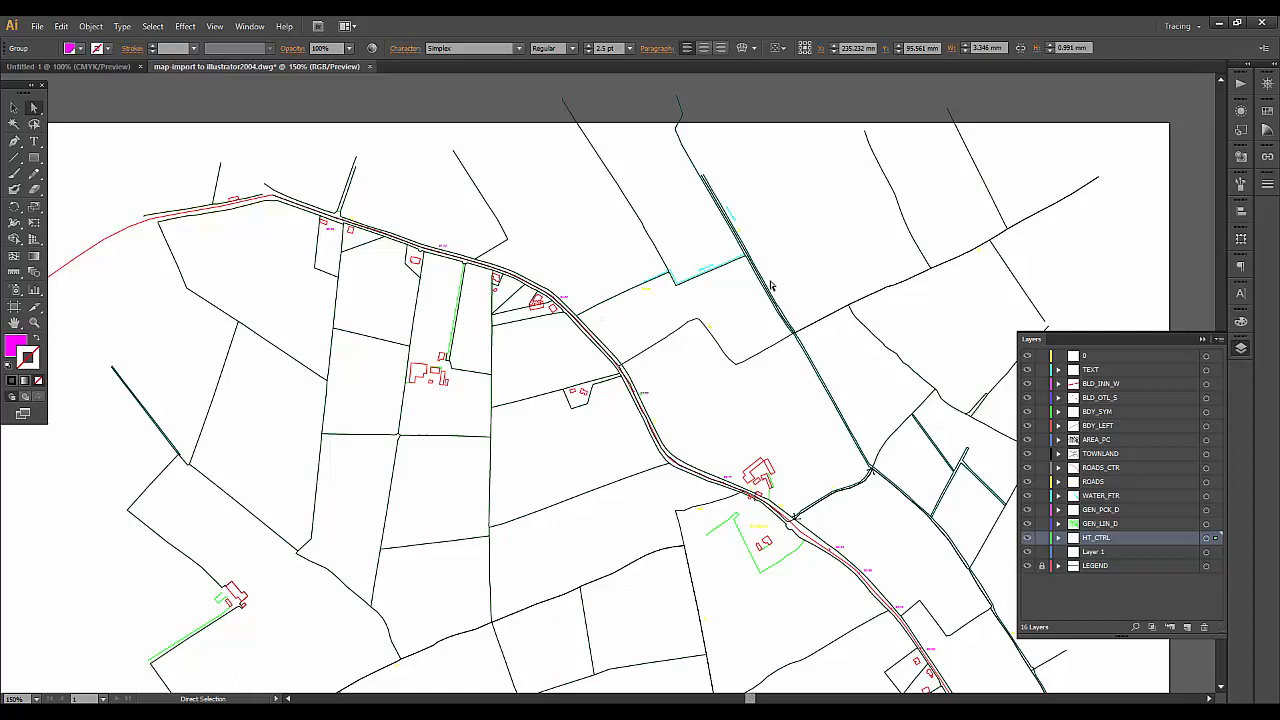
{"action": "mouse_move", "coordinate": [650, 299]}
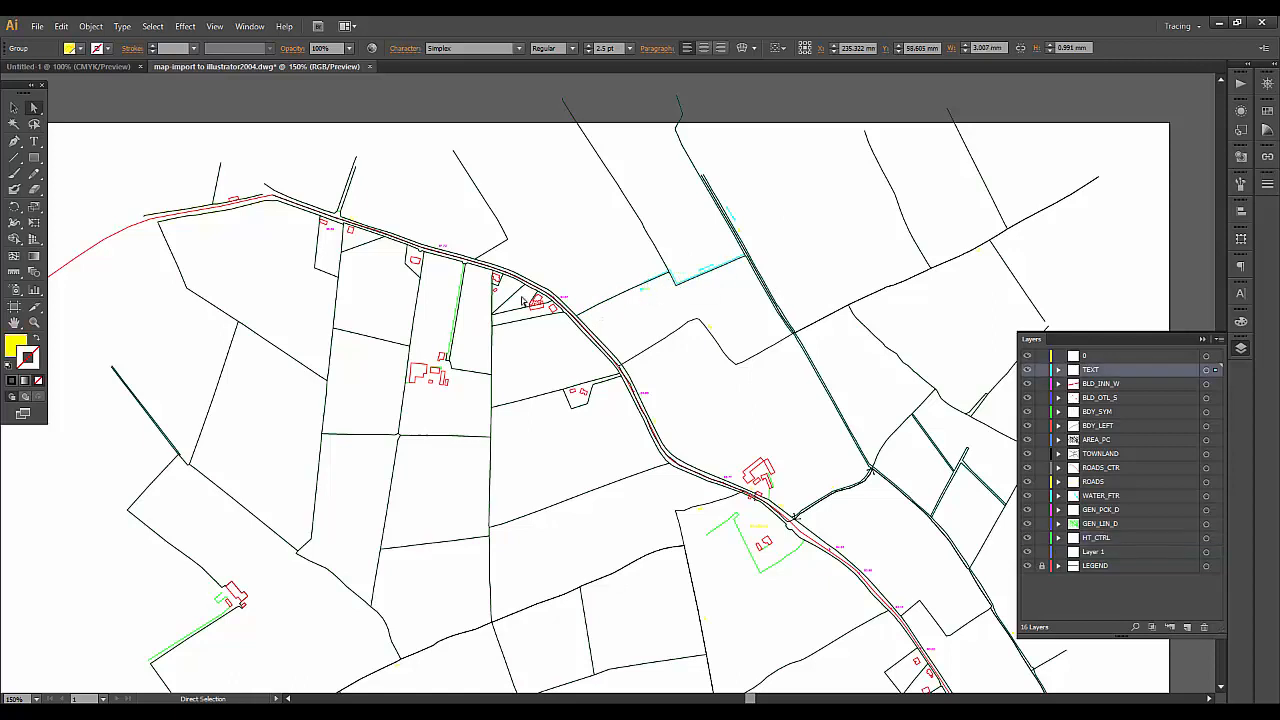
{"action": "mouse_move", "coordinate": [18, 350]}
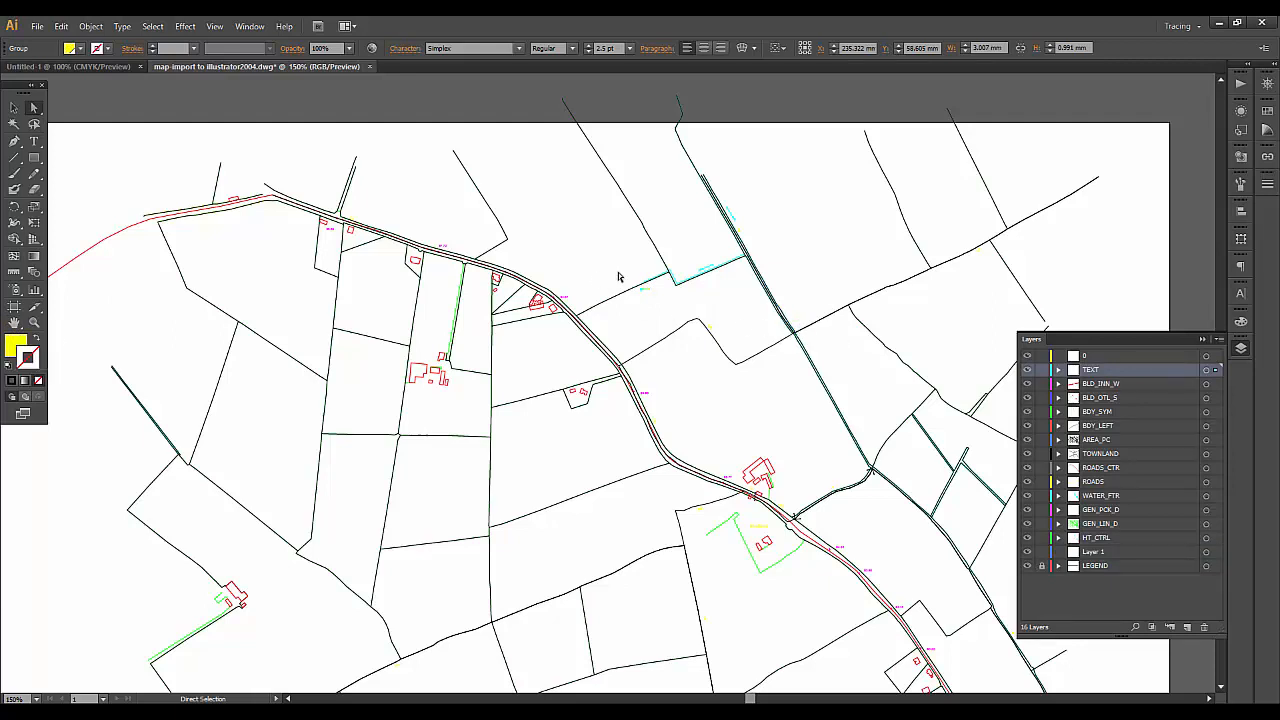
{"action": "mouse_move", "coordinate": [625, 283]}
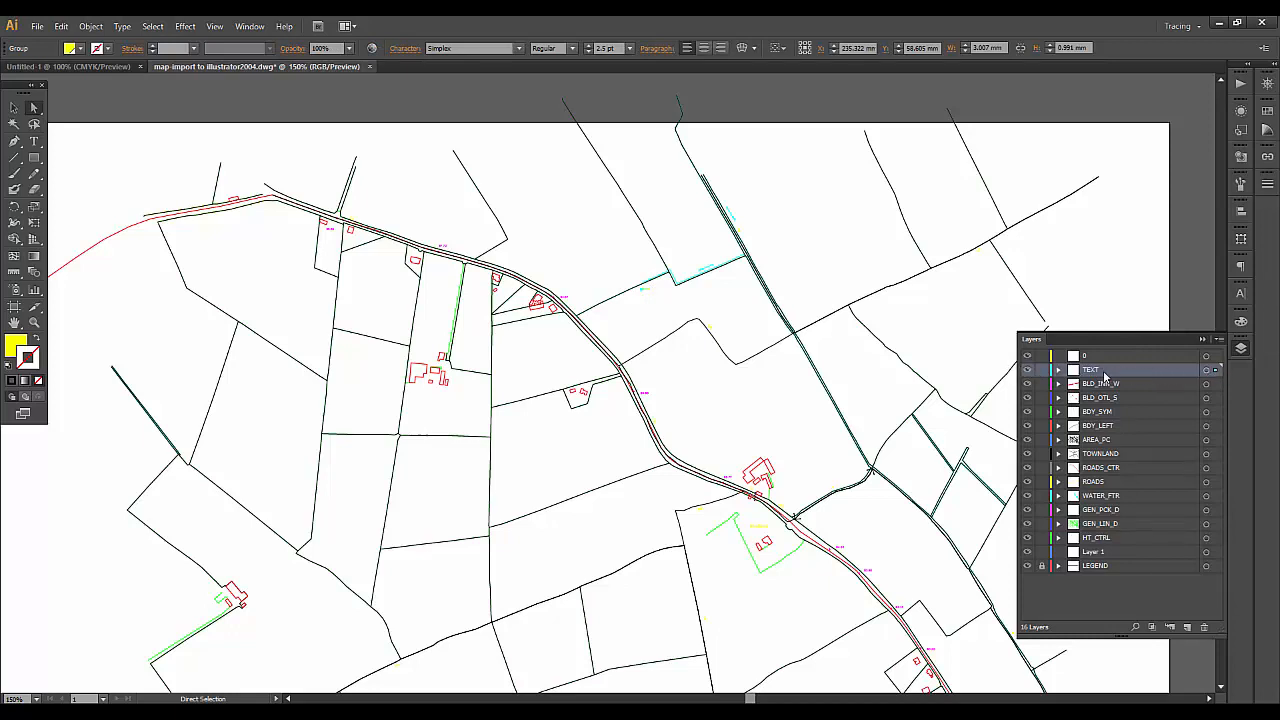
{"action": "mouse_move", "coordinate": [1137, 376]}
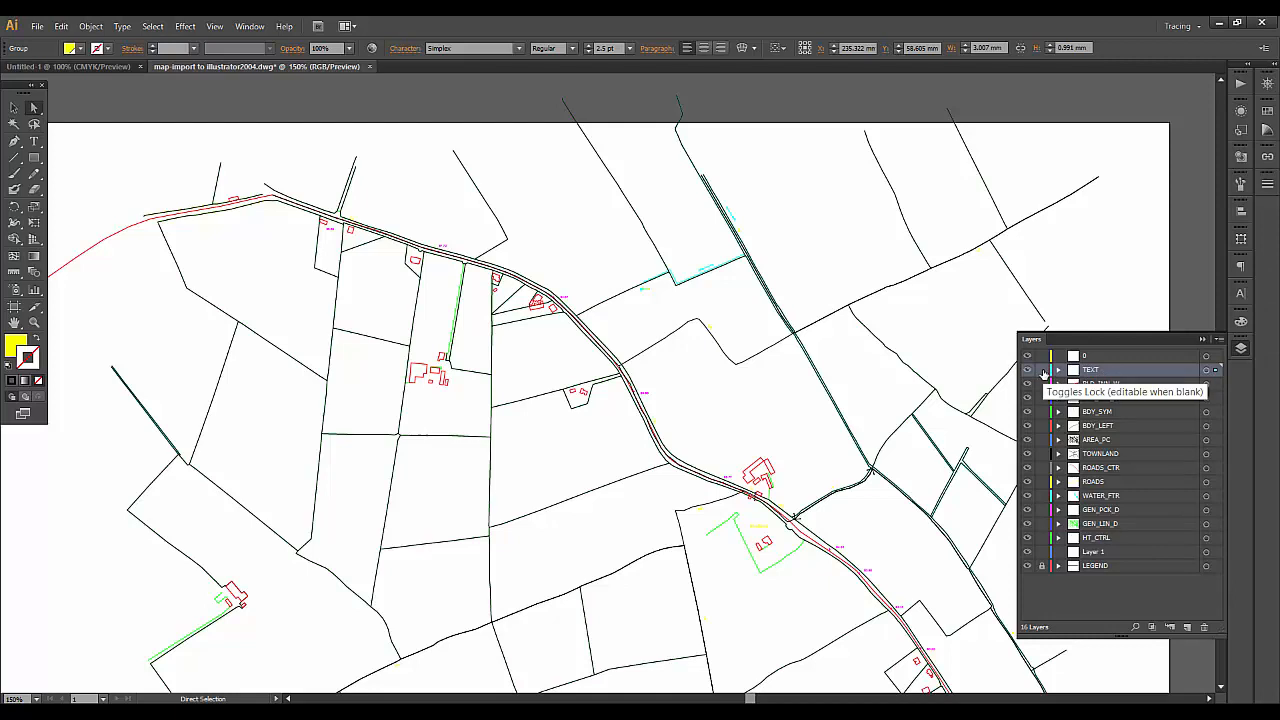
Step: Lock the TEXT layer in the Layers panel
{"action": "left_click", "coordinate": [1026, 370]}
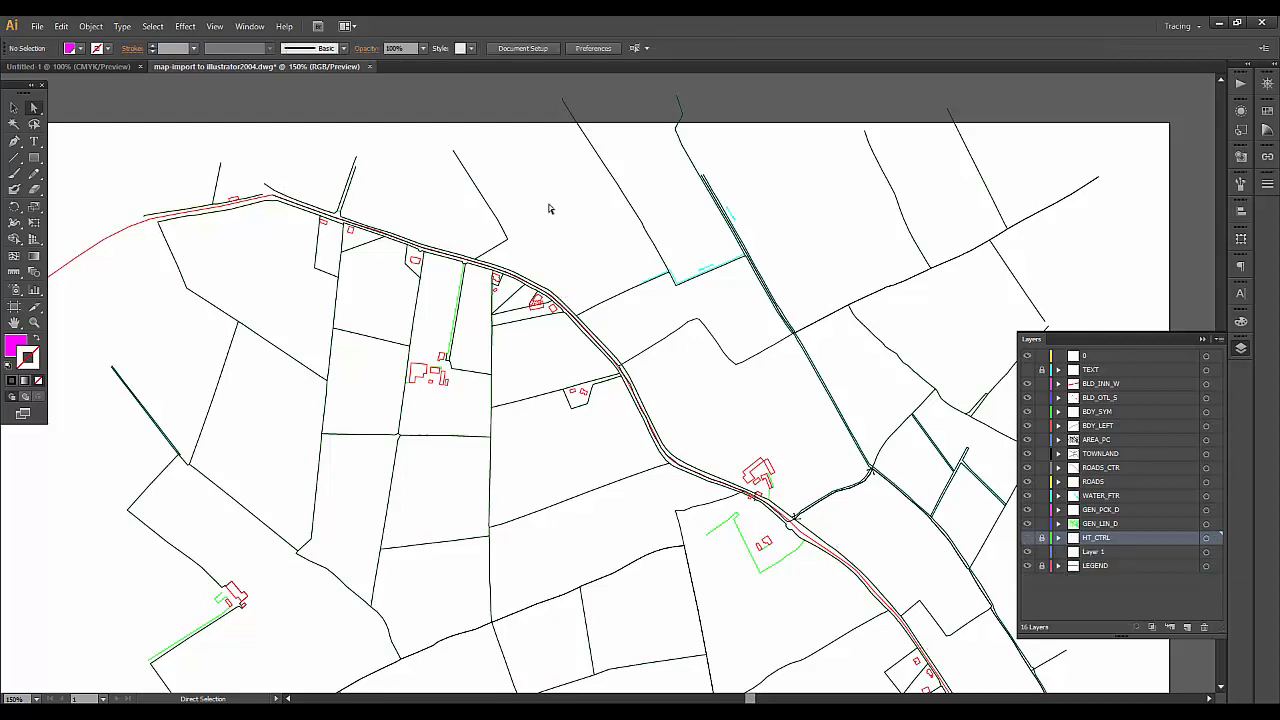
{"action": "mouse_move", "coordinate": [408, 476]}
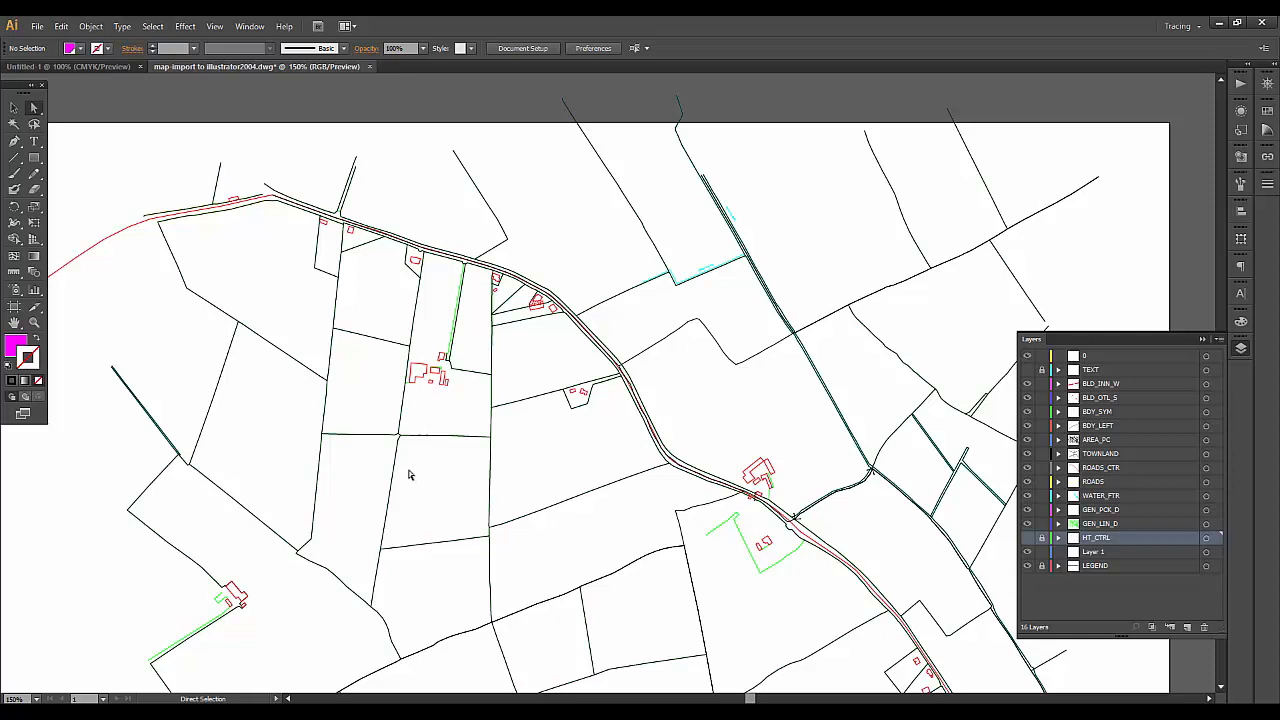
{"action": "mouse_move", "coordinate": [489, 270]}
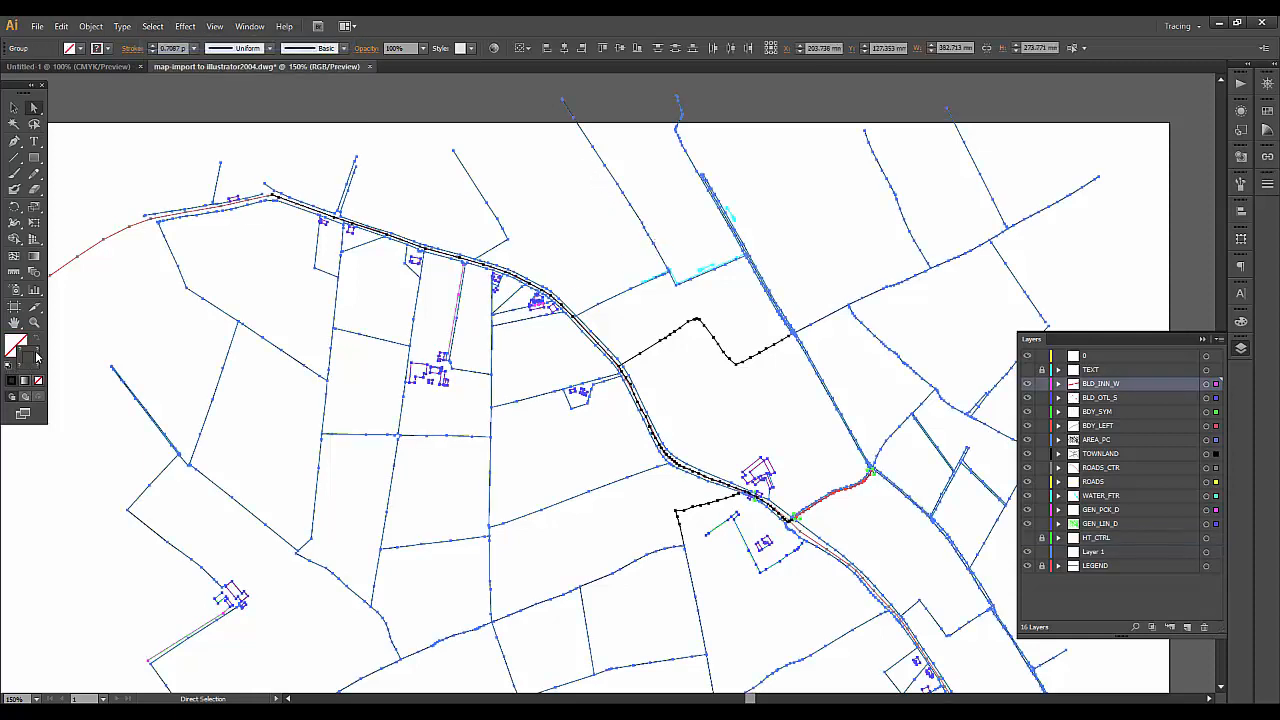
{"action": "mouse_move", "coordinate": [18, 350]}
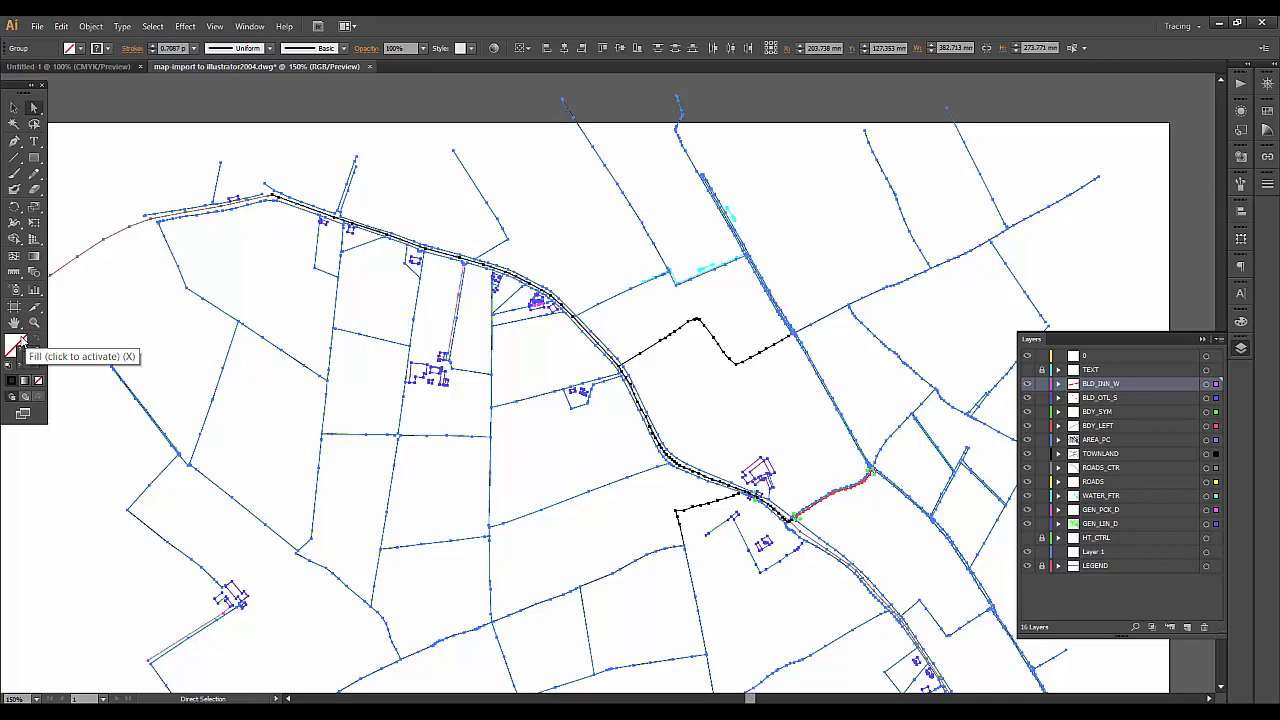
{"action": "mouse_move", "coordinate": [20, 360]}
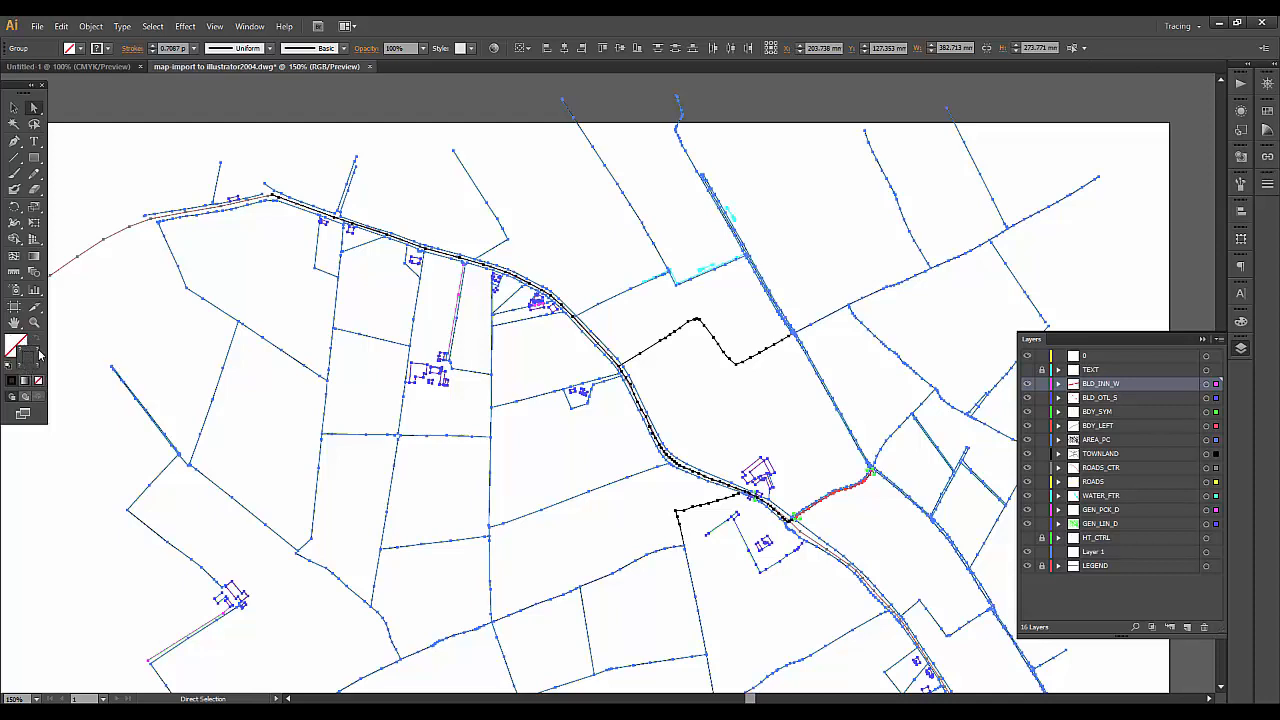
{"action": "mouse_move", "coordinate": [24, 360]}
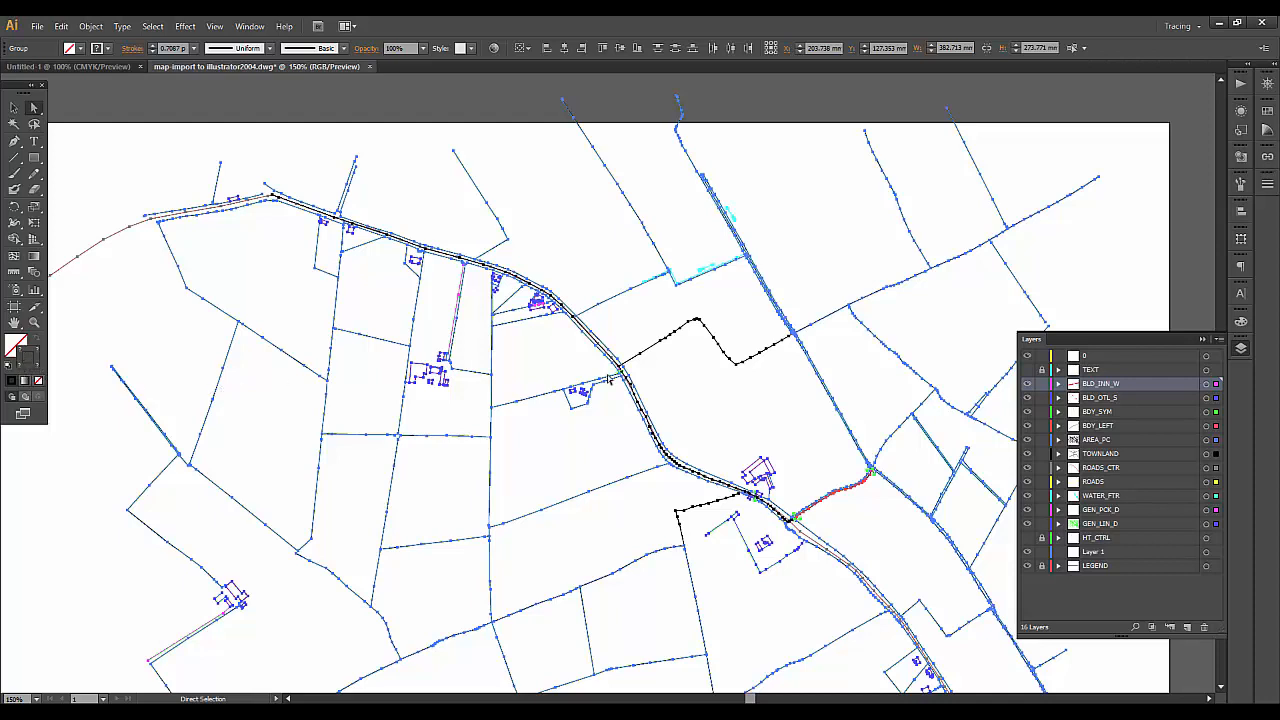
{"action": "mouse_move", "coordinate": [420, 243]}
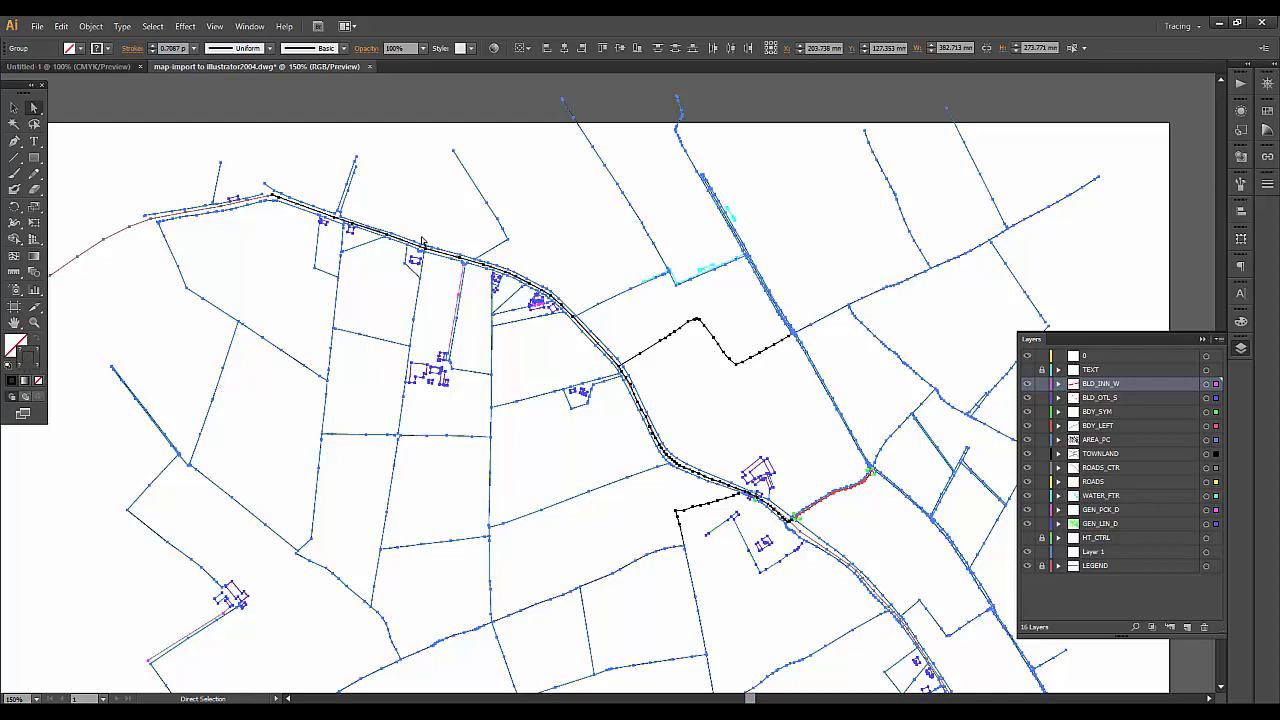
{"action": "mouse_move", "coordinate": [296, 162]}
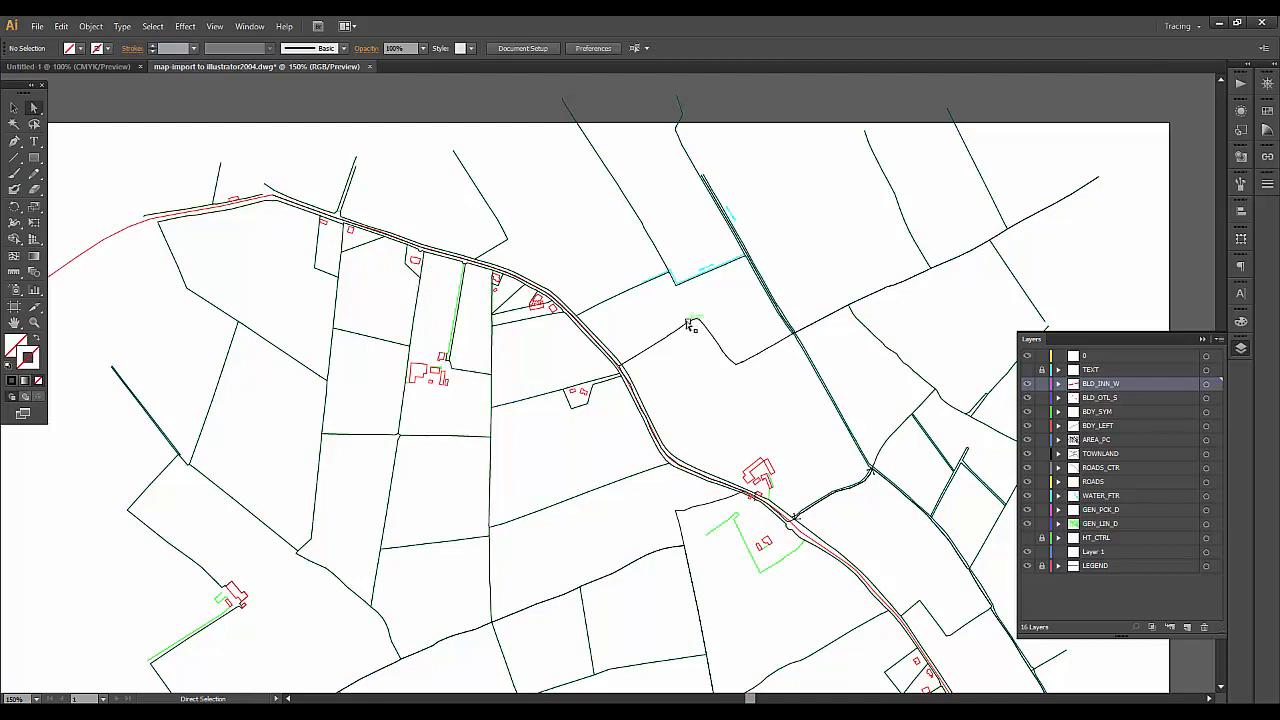
{"action": "mouse_move", "coordinate": [507, 470]}
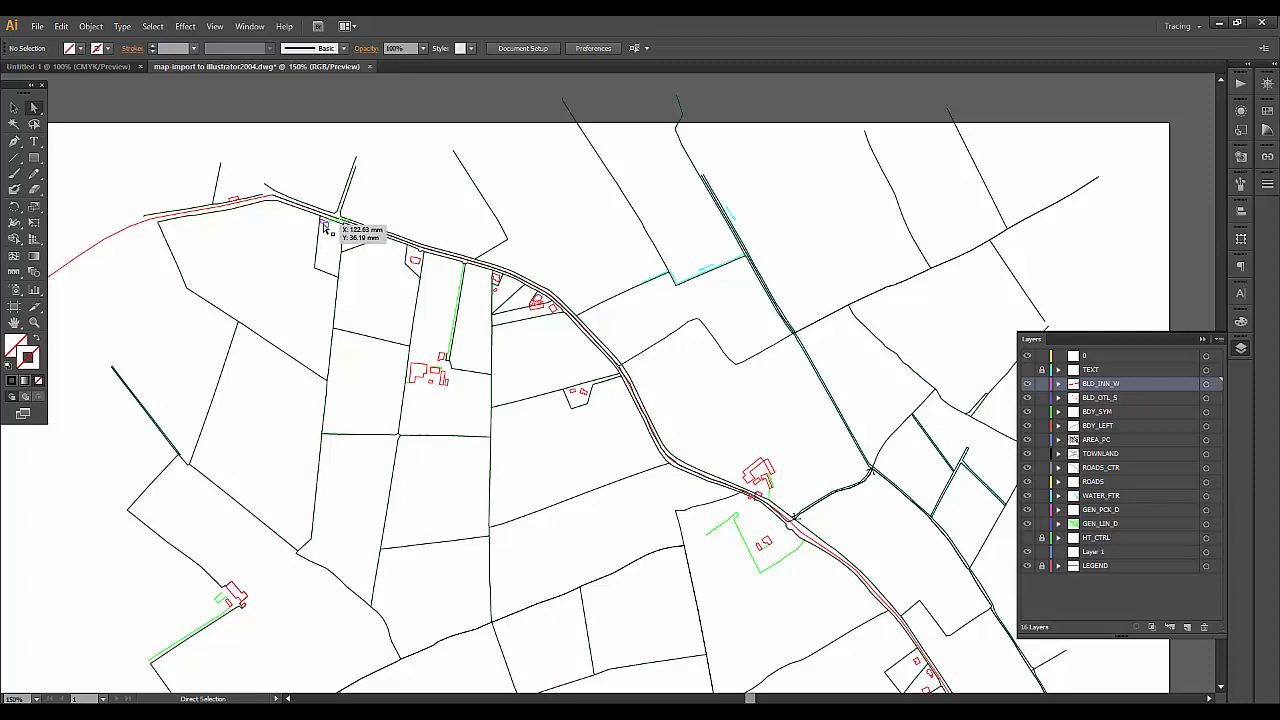
{"action": "mouse_move", "coordinate": [295, 142]}
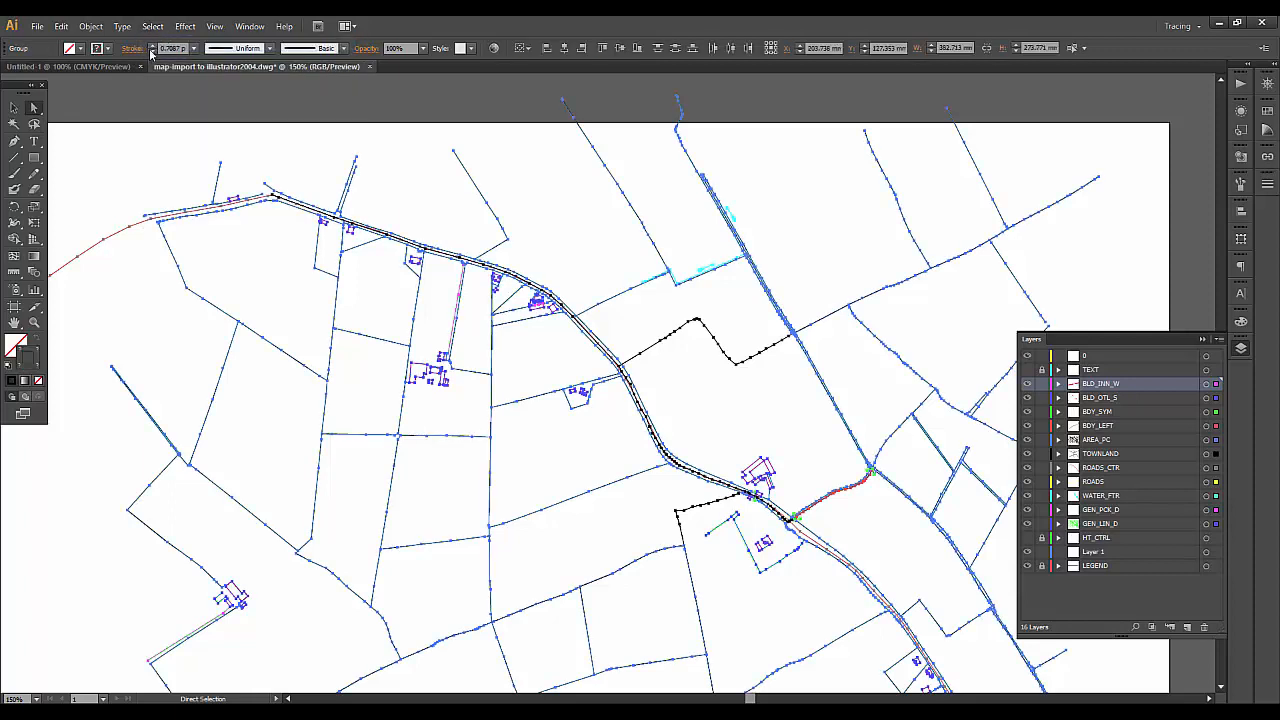
Step: Set the selected map linework's stroke weight to 0.25 pt
{"action": "left_click", "coordinate": [197, 48]}
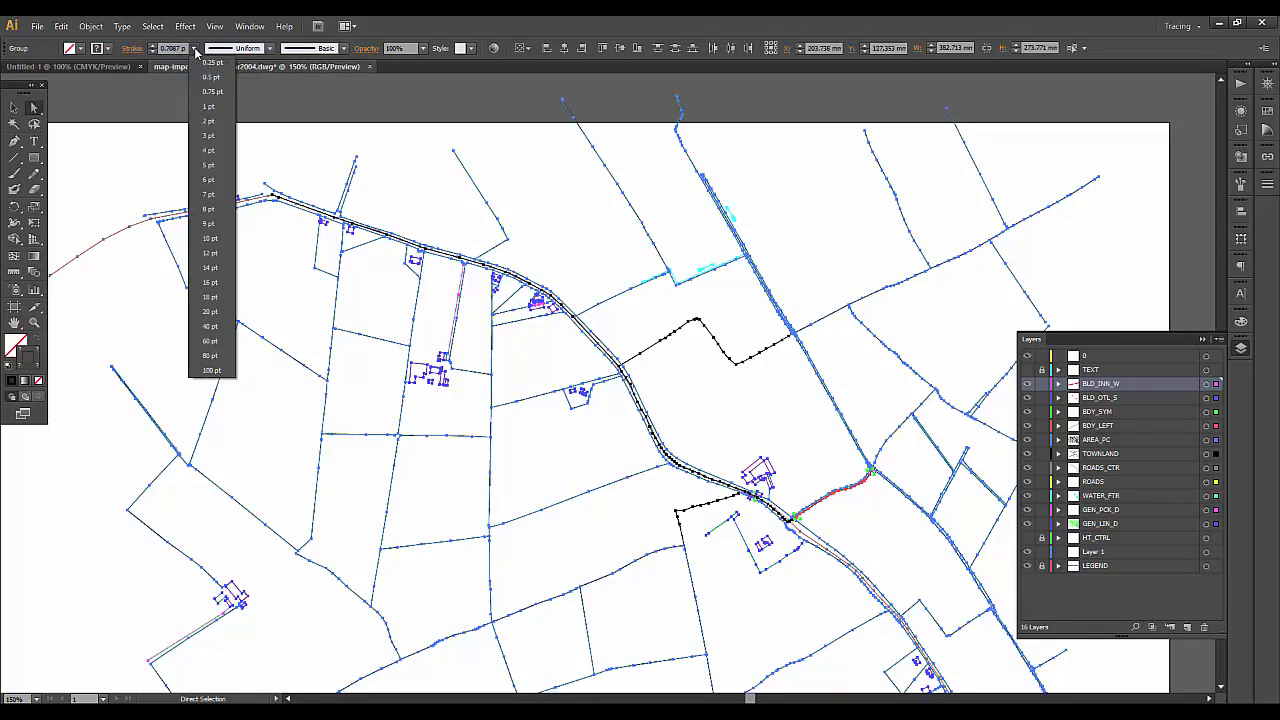
{"action": "left_click", "coordinate": [197, 75]}
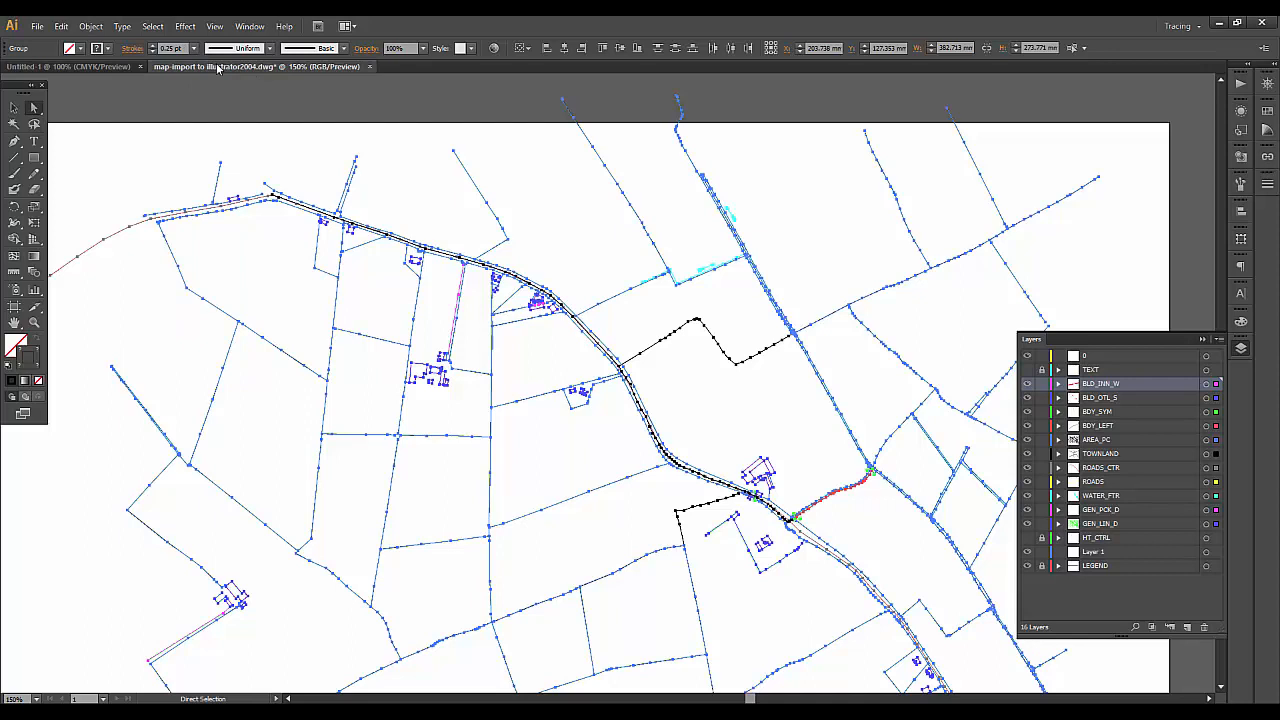
{"action": "mouse_move", "coordinate": [382, 153]}
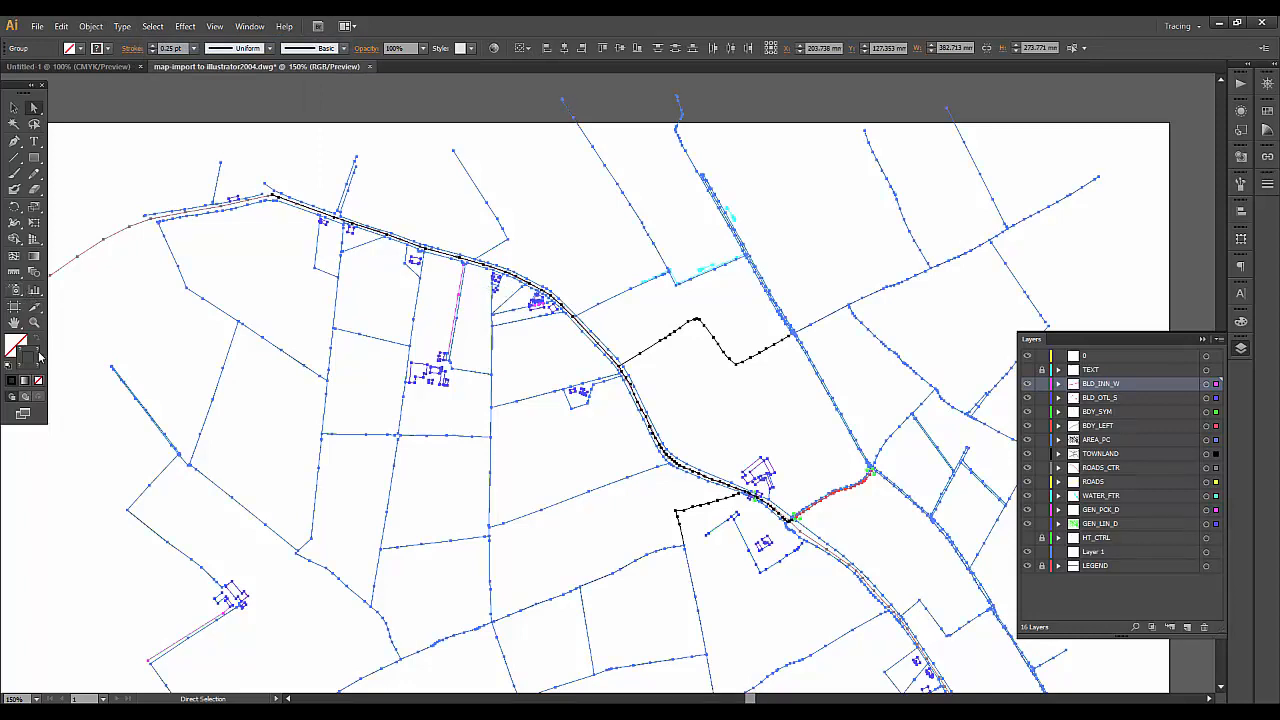
{"action": "mouse_move", "coordinate": [30, 355]}
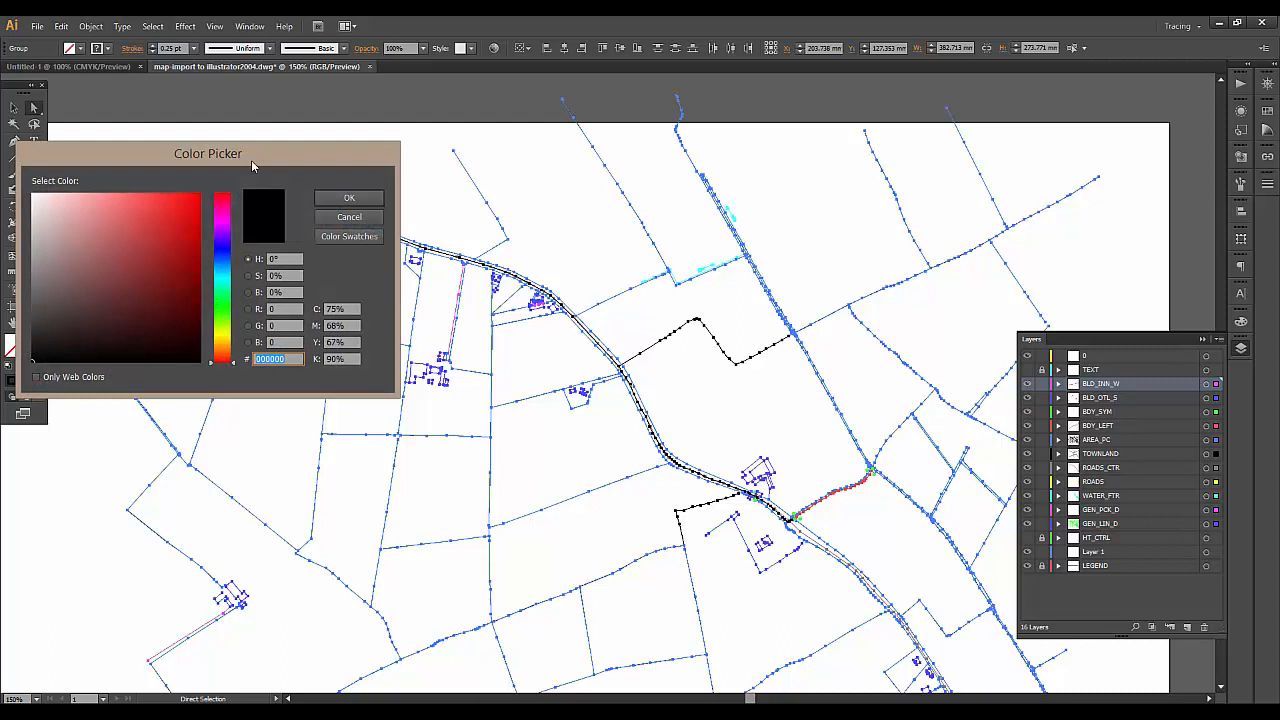
{"action": "mouse_move", "coordinate": [349, 198]}
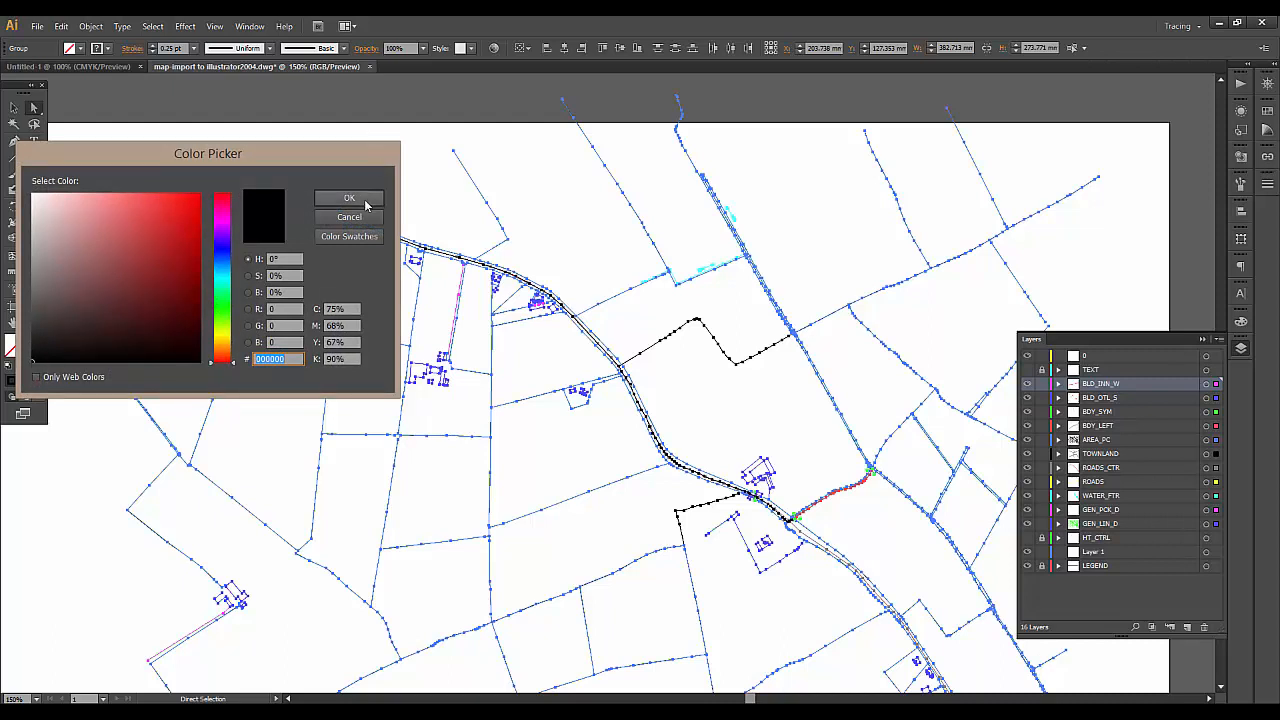
Step: Stroke all map lines with 80% black using CMYK sliders, then deselect
{"action": "left_click", "coordinate": [349, 197]}
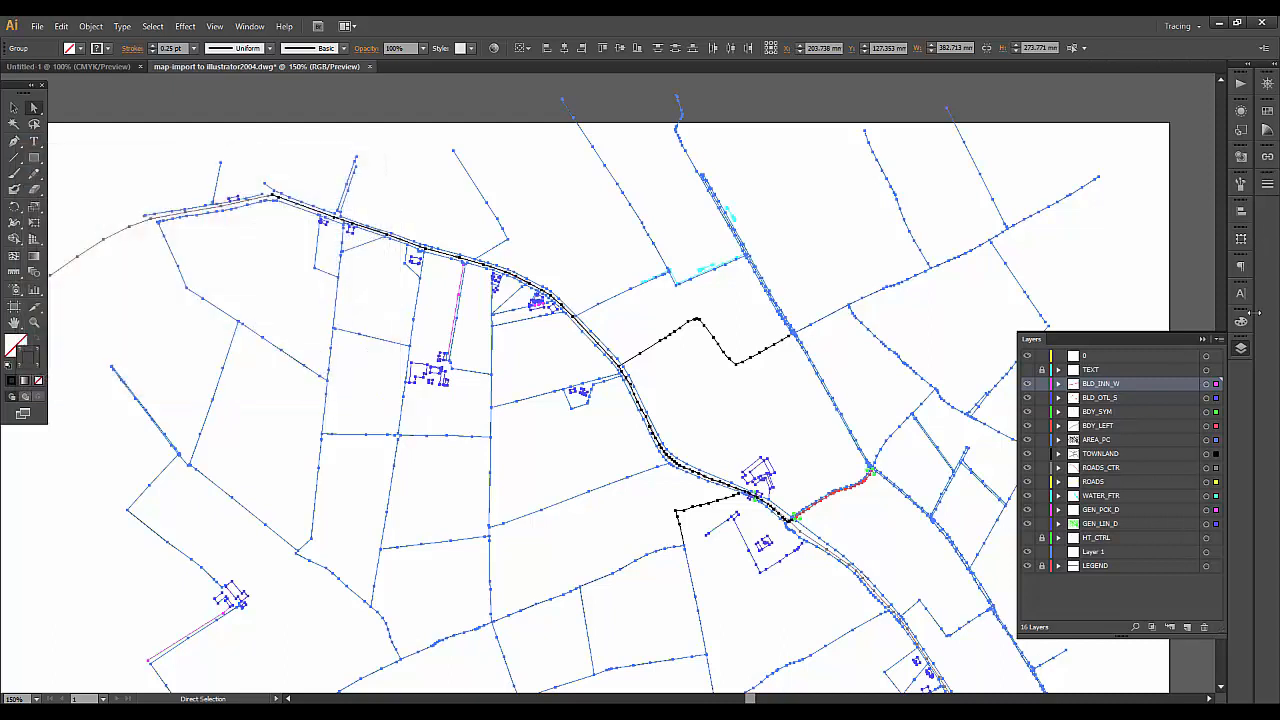
{"action": "left_click", "coordinate": [1241, 322]}
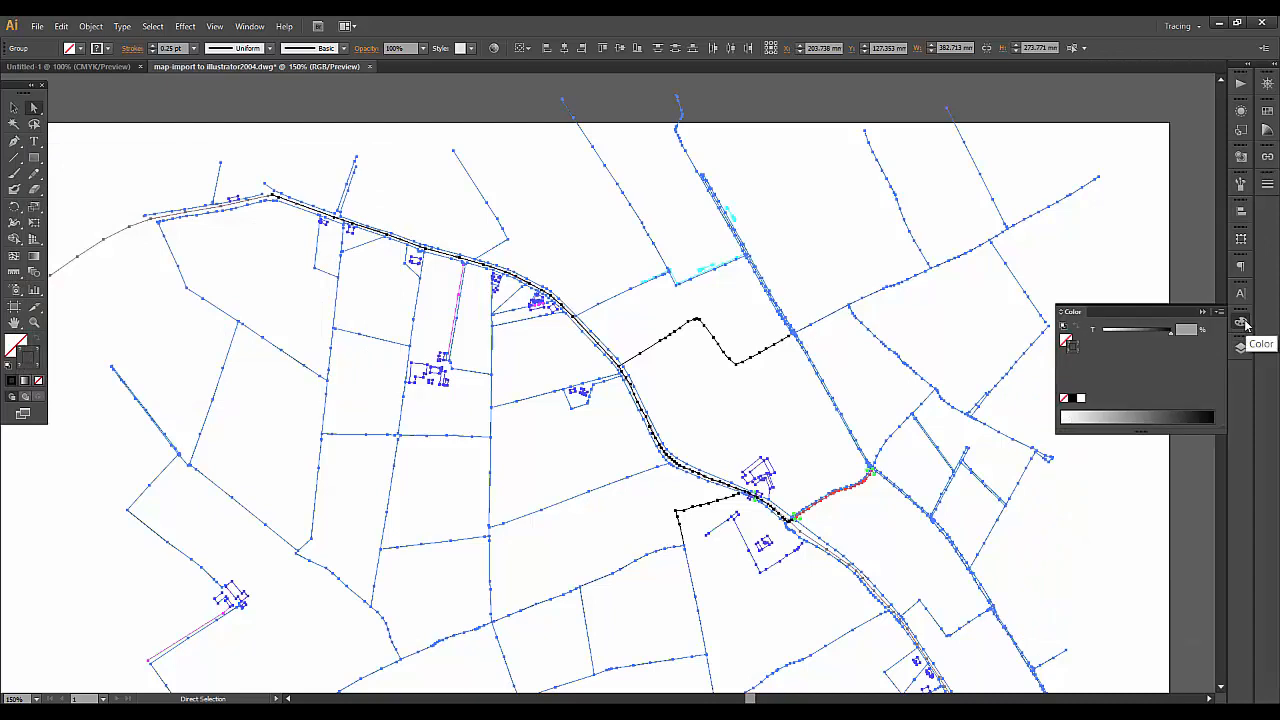
{"action": "mouse_move", "coordinate": [1097, 400]}
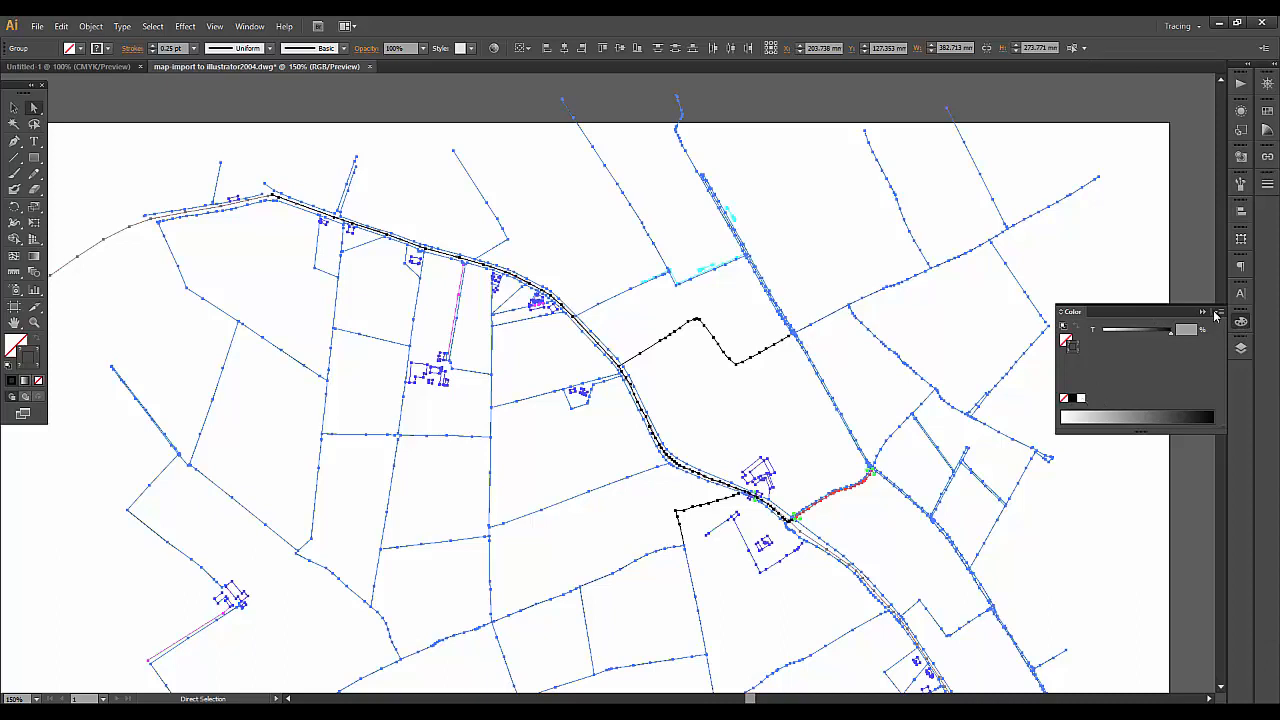
{"action": "left_click", "coordinate": [1215, 315]}
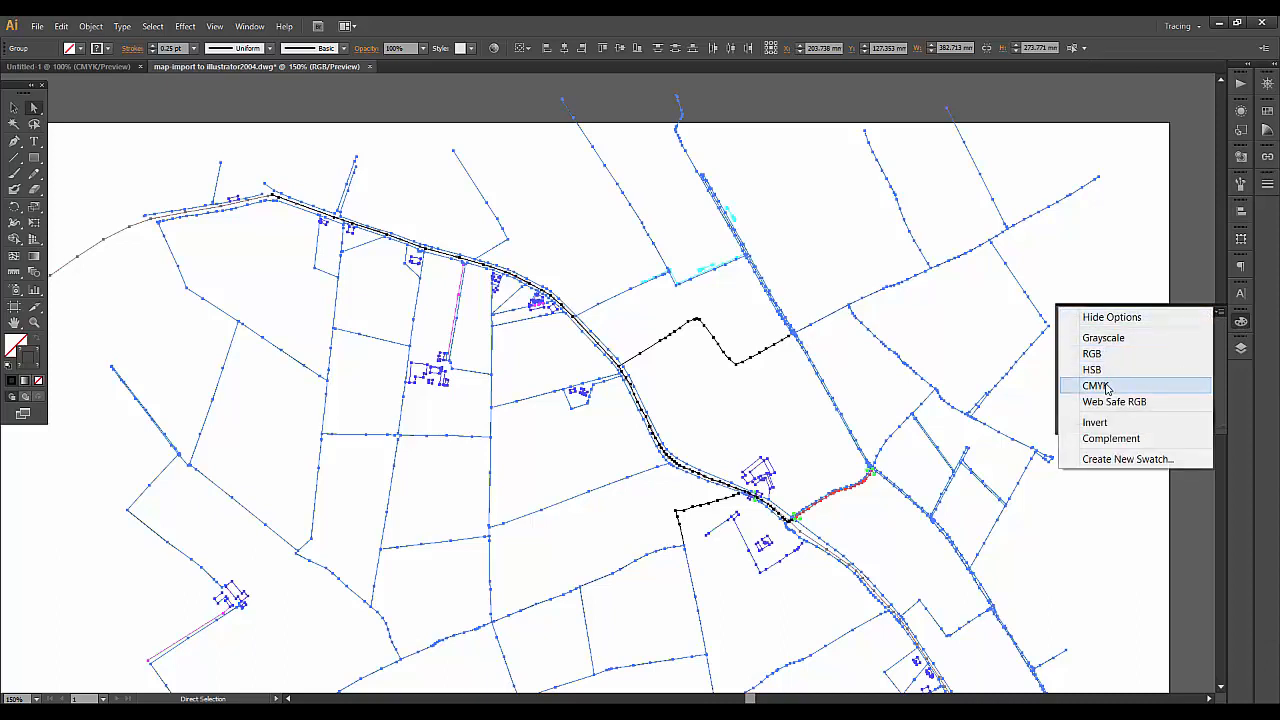
{"action": "left_click", "coordinate": [1091, 385]}
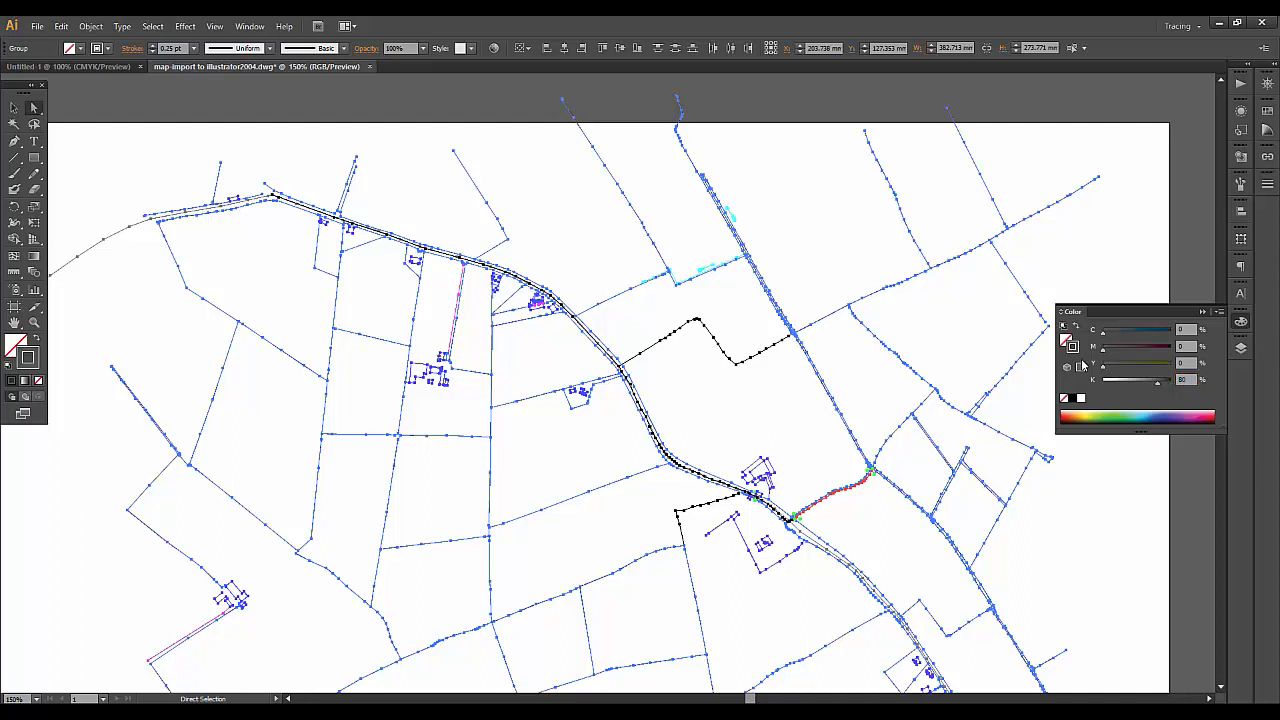
{"action": "left_click", "coordinate": [166, 145]}
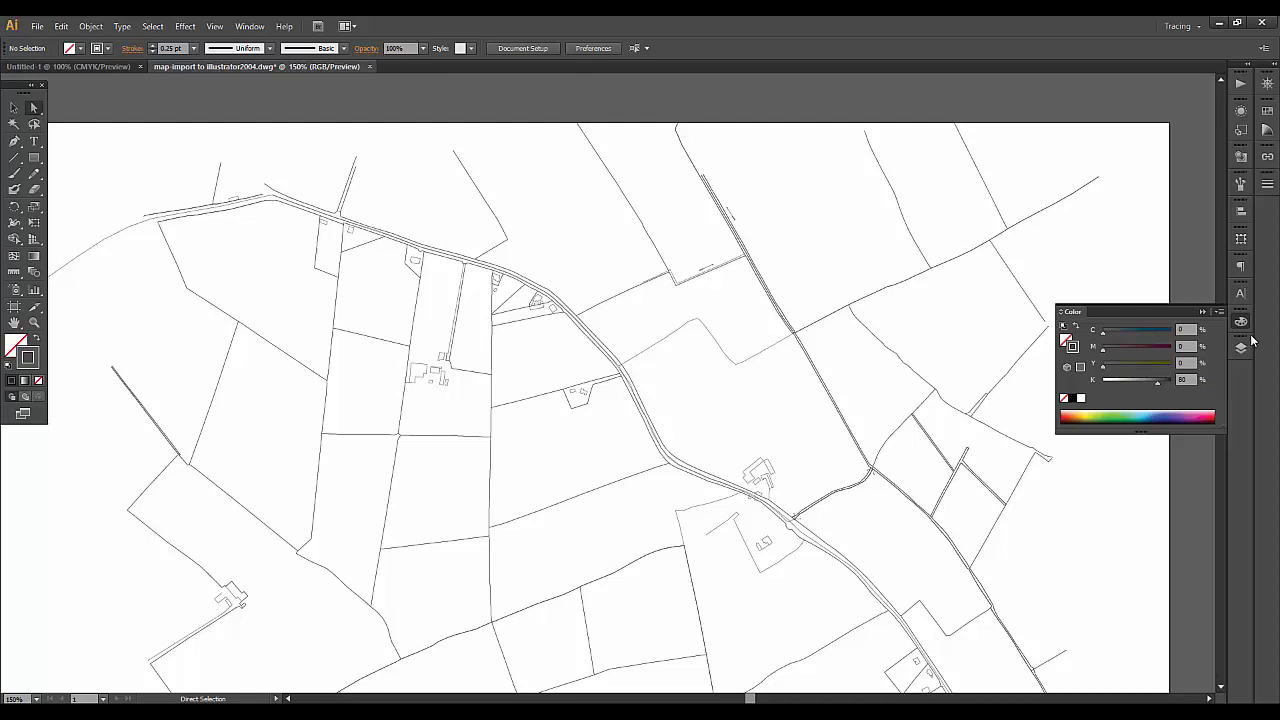
Step: Show the Layers panel and bring up the Select menu
{"action": "left_click", "coordinate": [1240, 347]}
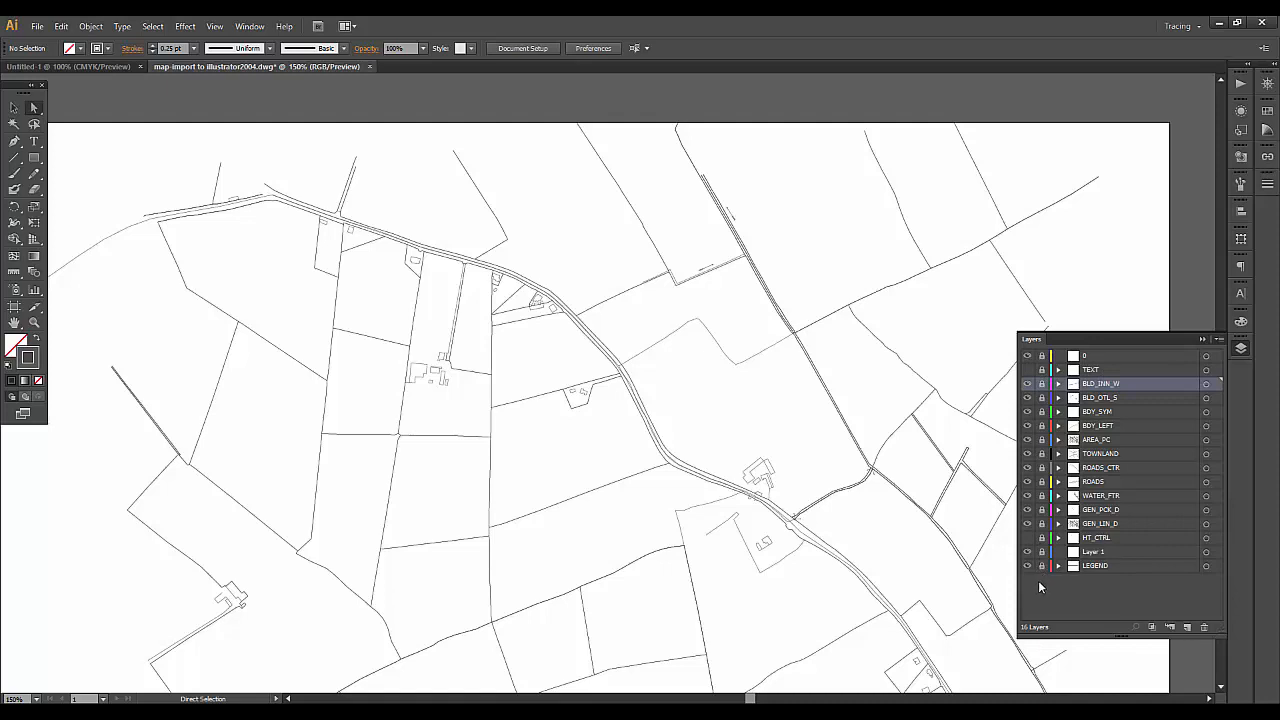
{"action": "mouse_move", "coordinate": [1041, 371]}
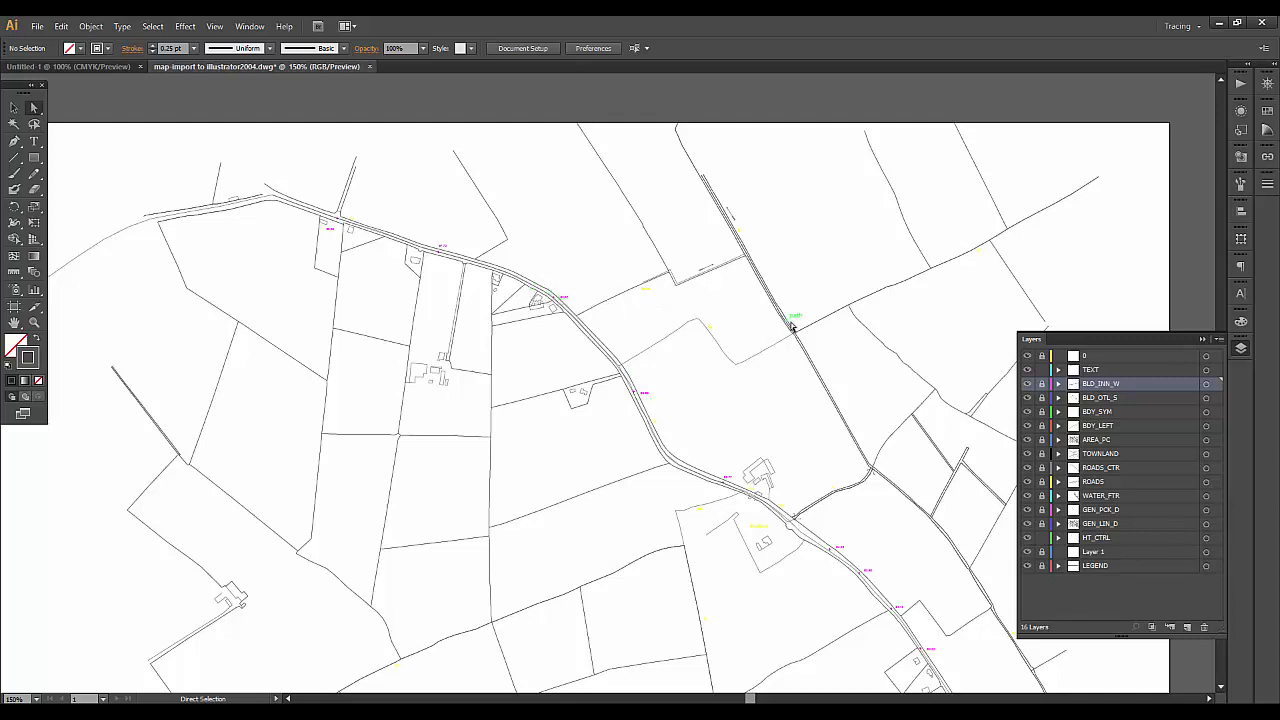
{"action": "left_click", "coordinate": [152, 26]}
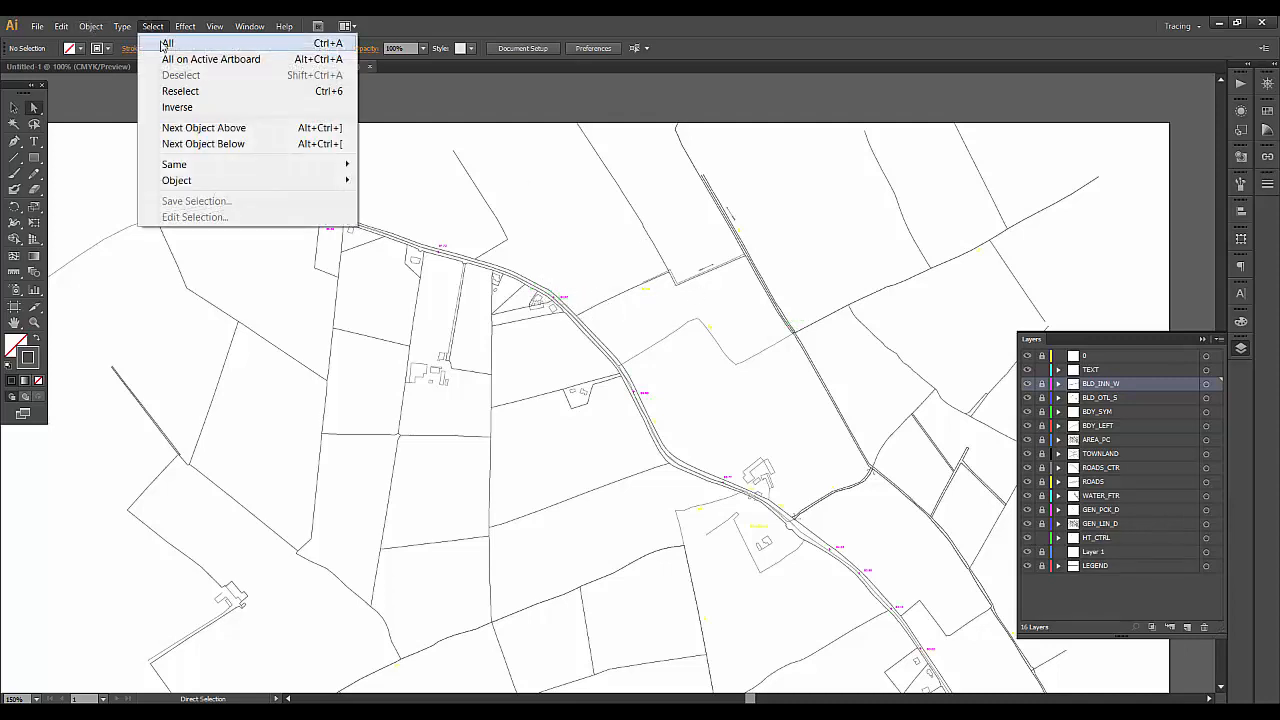
Step: Select every object in the map with Select > All
{"action": "left_click", "coordinate": [169, 46]}
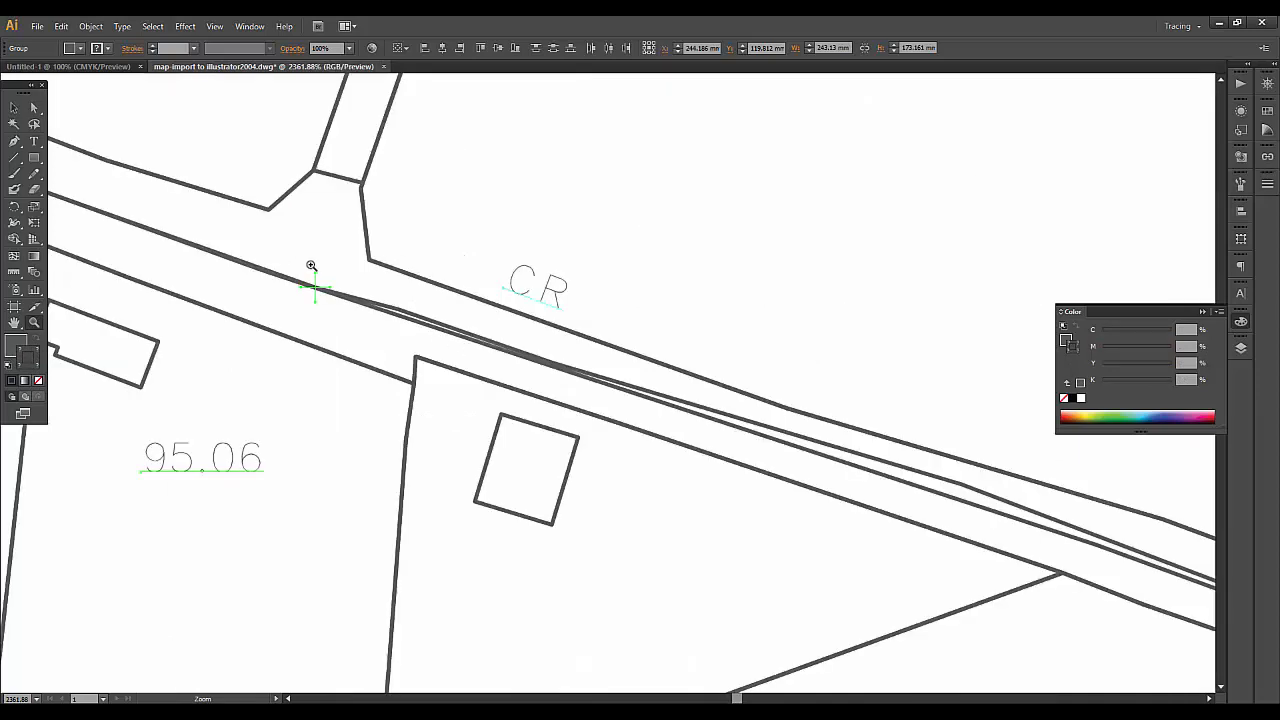
{"action": "mouse_move", "coordinate": [79, 338]}
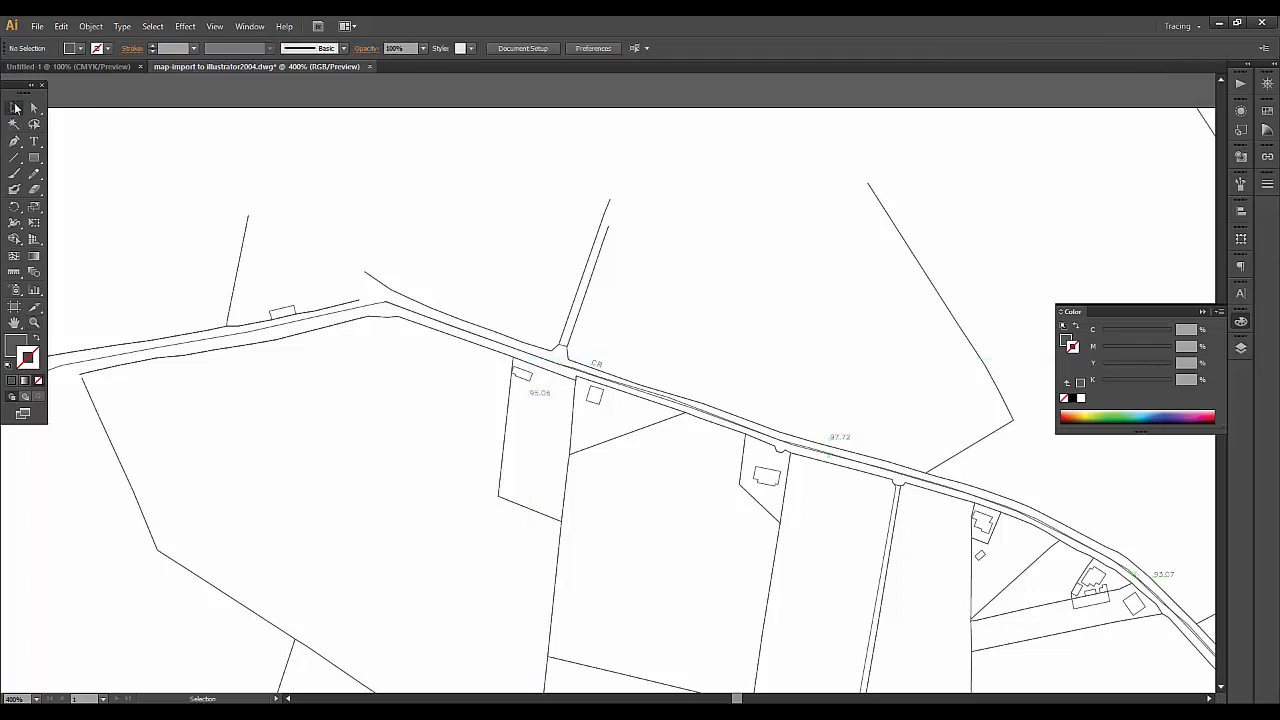
{"action": "mouse_move", "coordinate": [844, 403]}
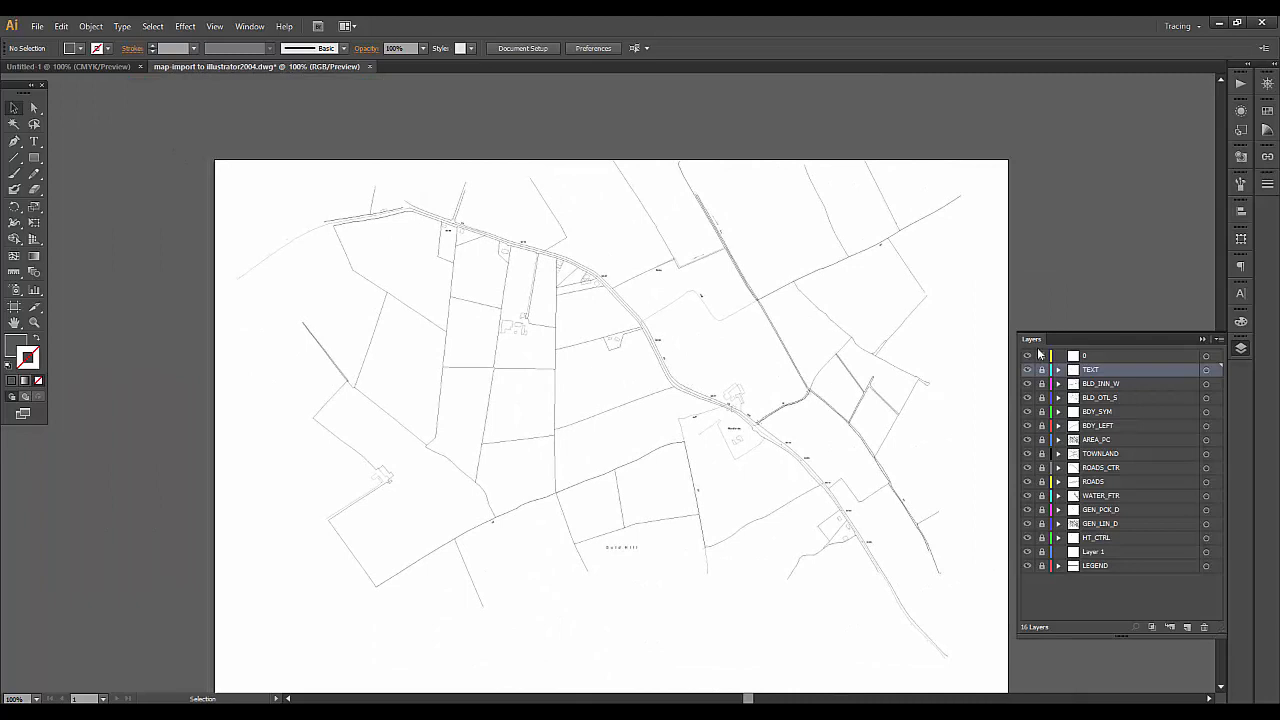
Step: Create a new layer named background and move it below all other layers
{"action": "left_click", "coordinate": [1191, 626]}
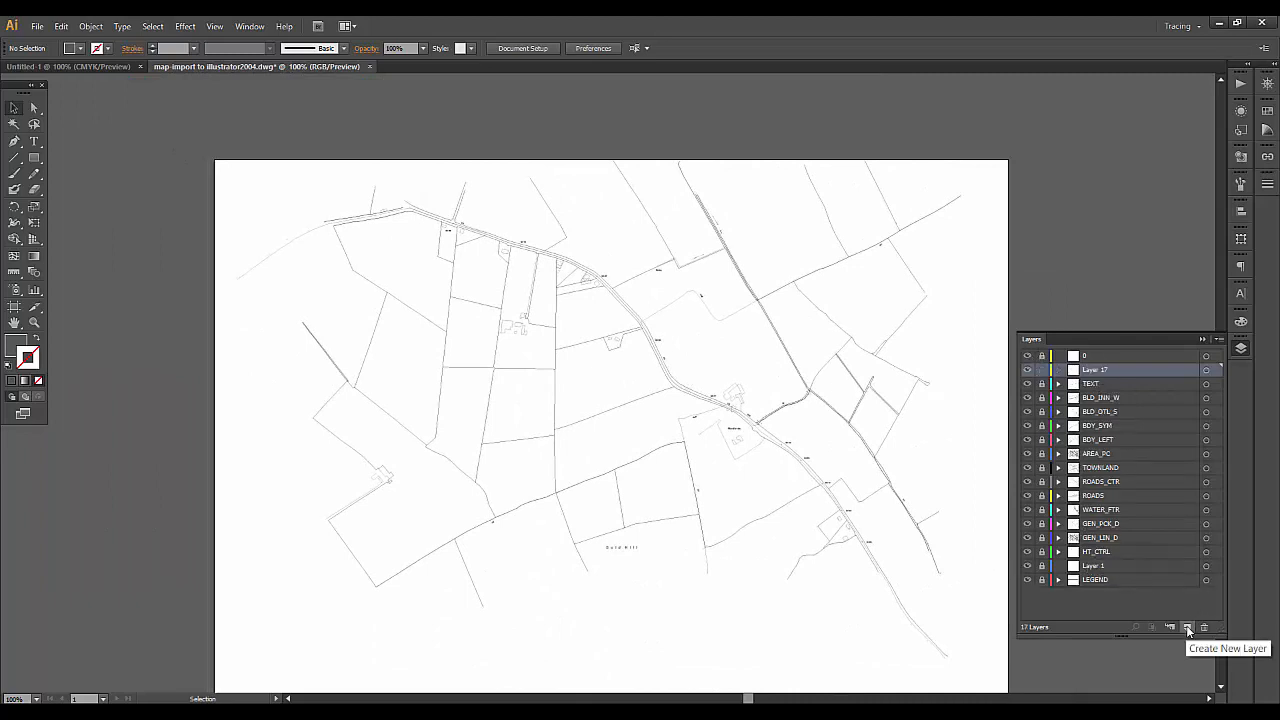
{"action": "double_click", "coordinate": [1094, 369]}
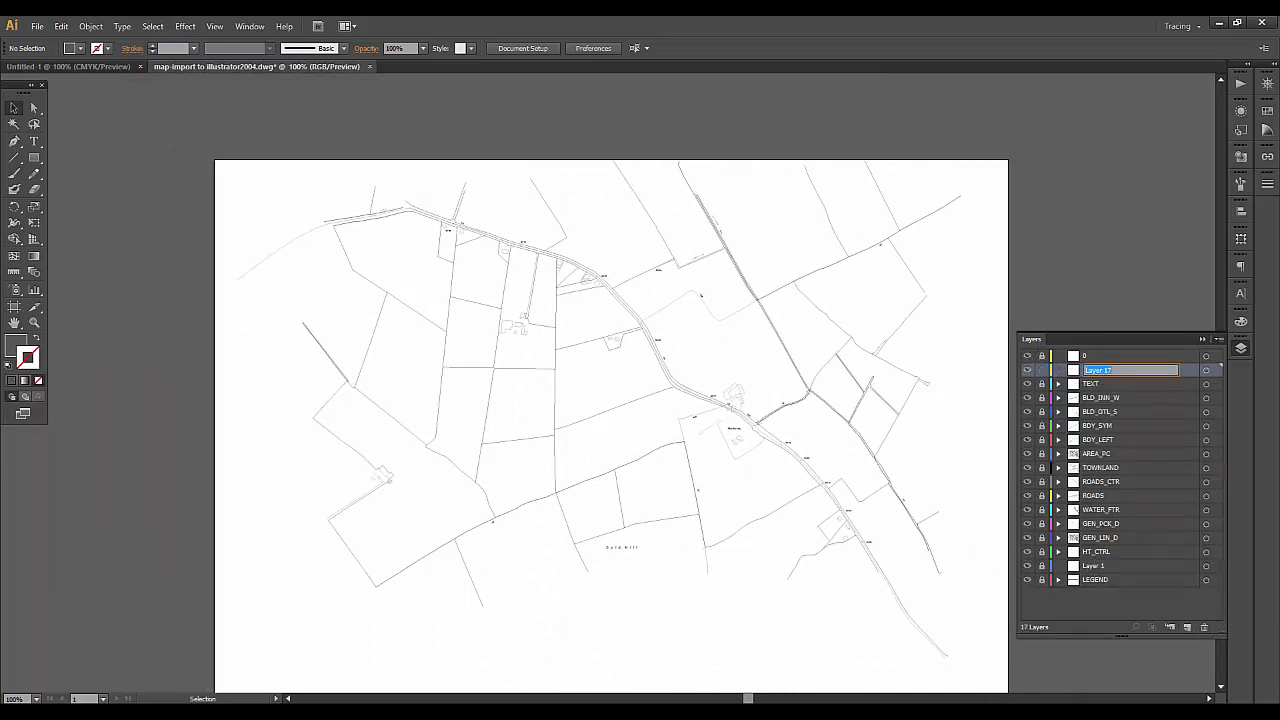
{"action": "type", "text": "background"}
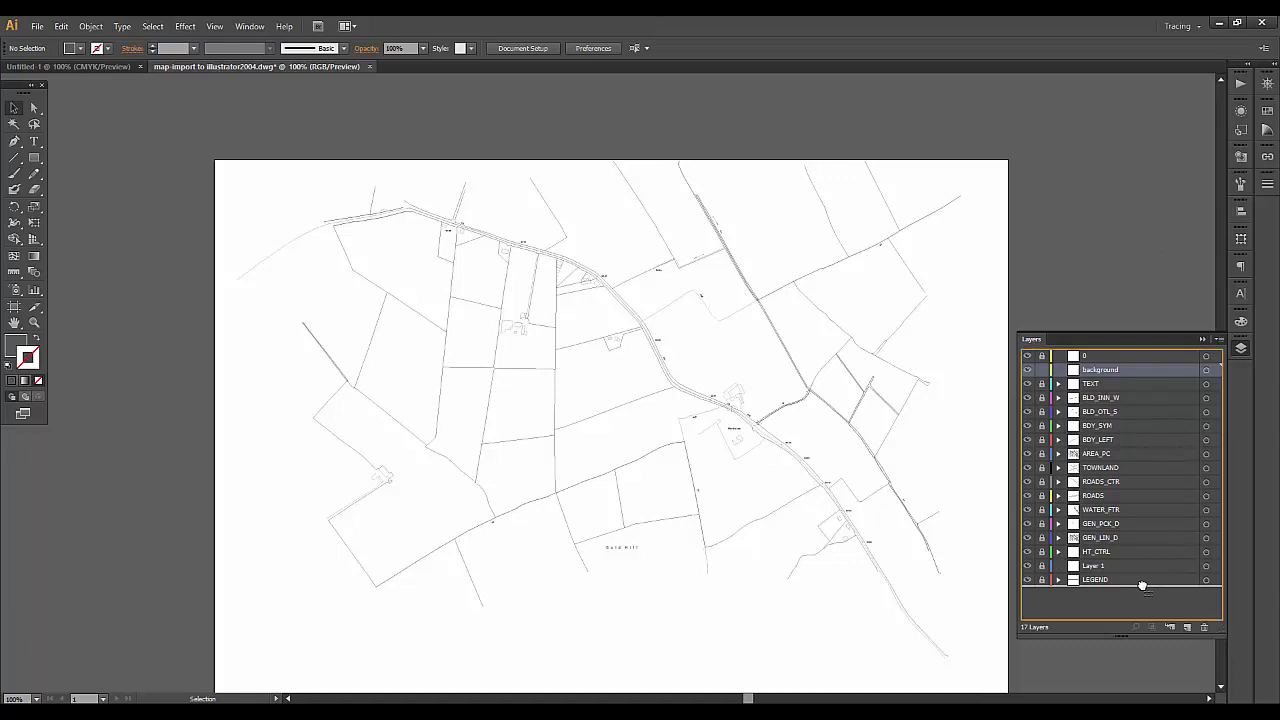
{"action": "left_click_drag", "start_coordinate": [1100, 369], "coordinate": [1100, 580]}
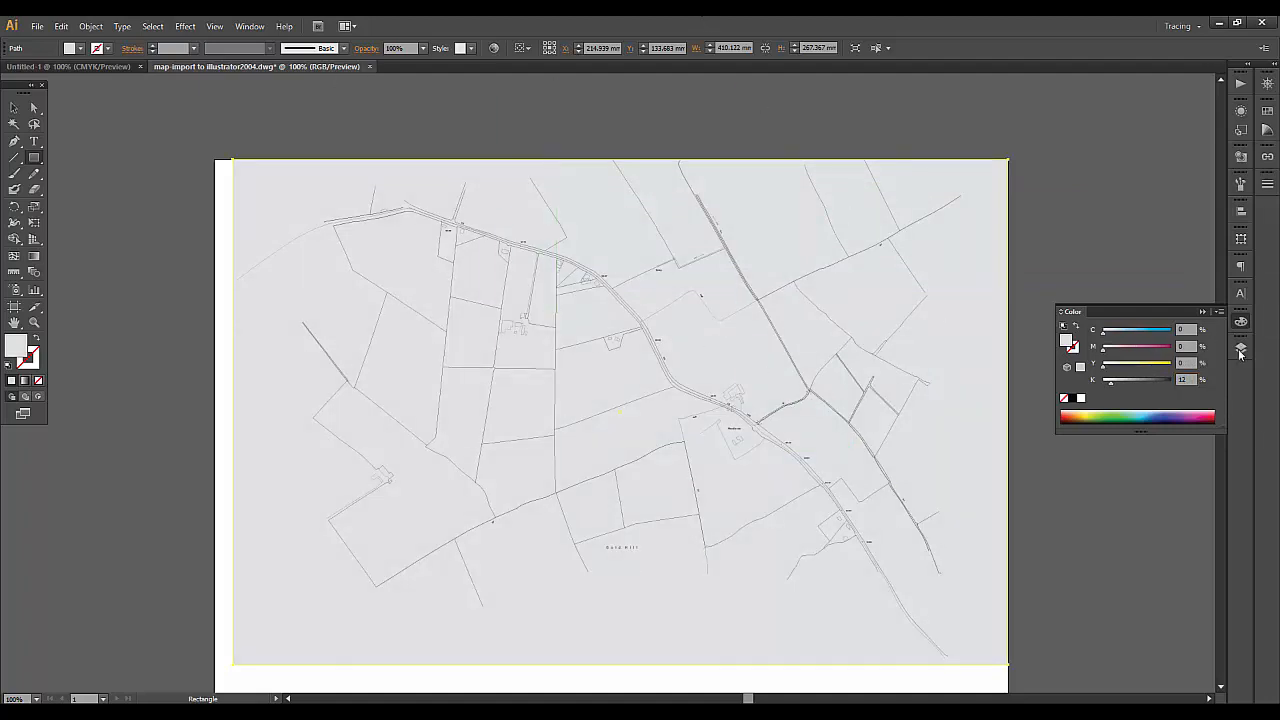
Step: Add a new layer above background, rename it routes, and close the colour picker
{"action": "left_click", "coordinate": [1239, 347]}
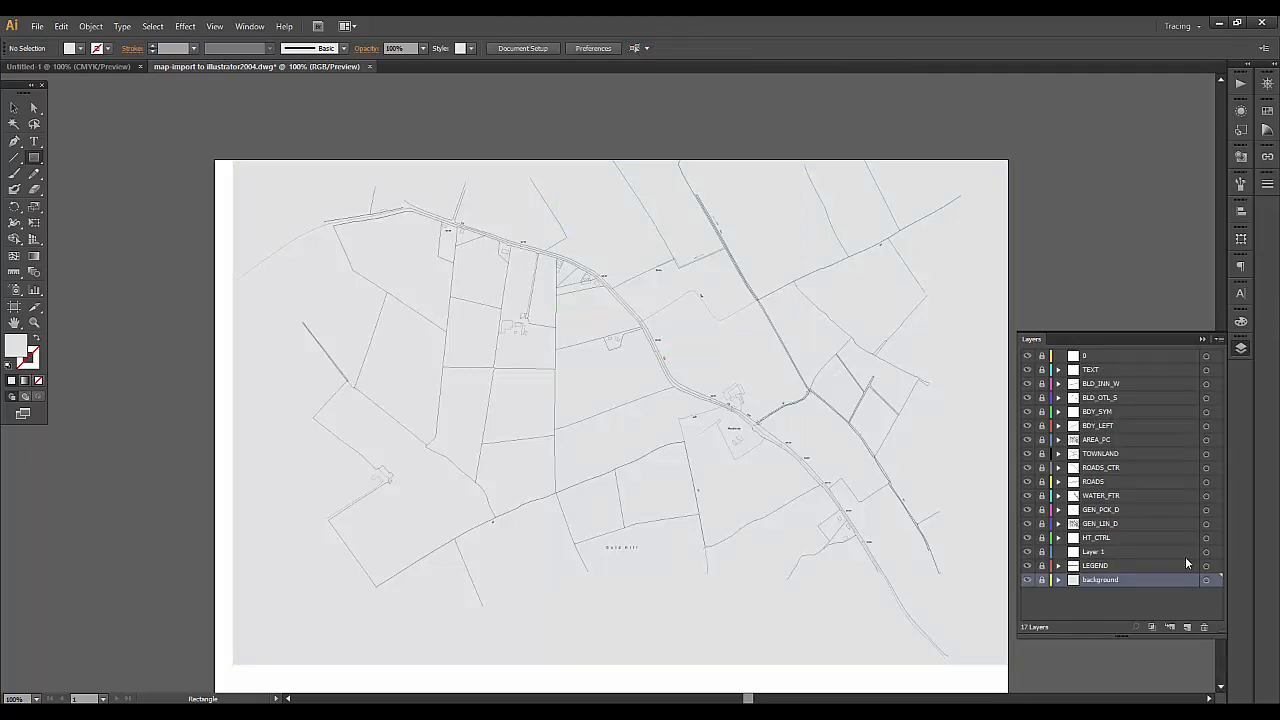
{"action": "left_click", "coordinate": [1166, 626]}
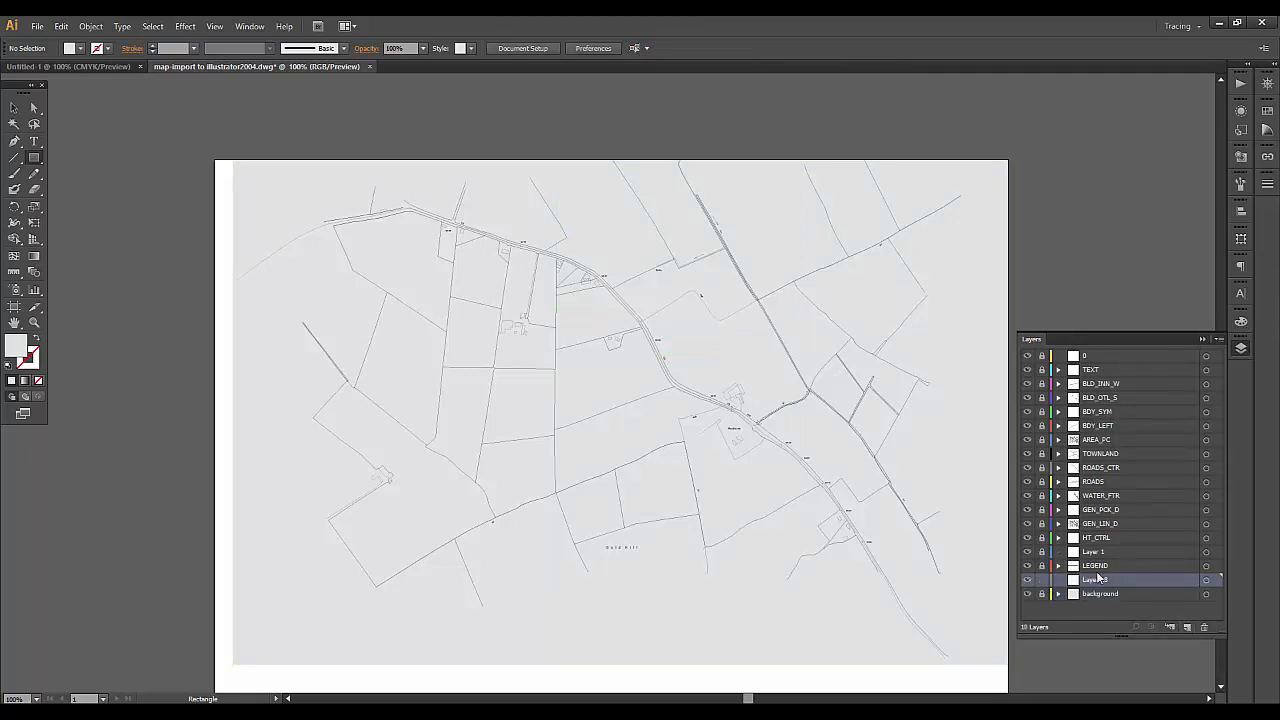
{"action": "double_click", "coordinate": [1095, 579]}
{"action": "type", "text": "routes"}
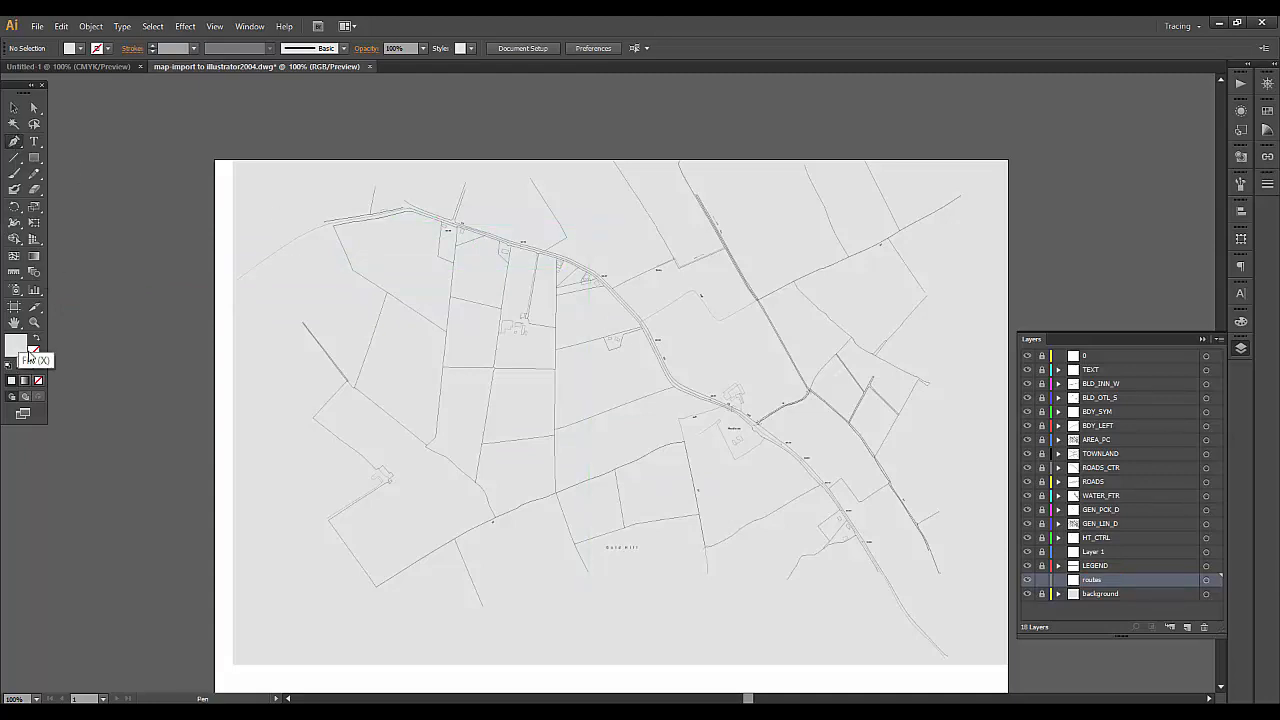
{"action": "mouse_move", "coordinate": [28, 350]}
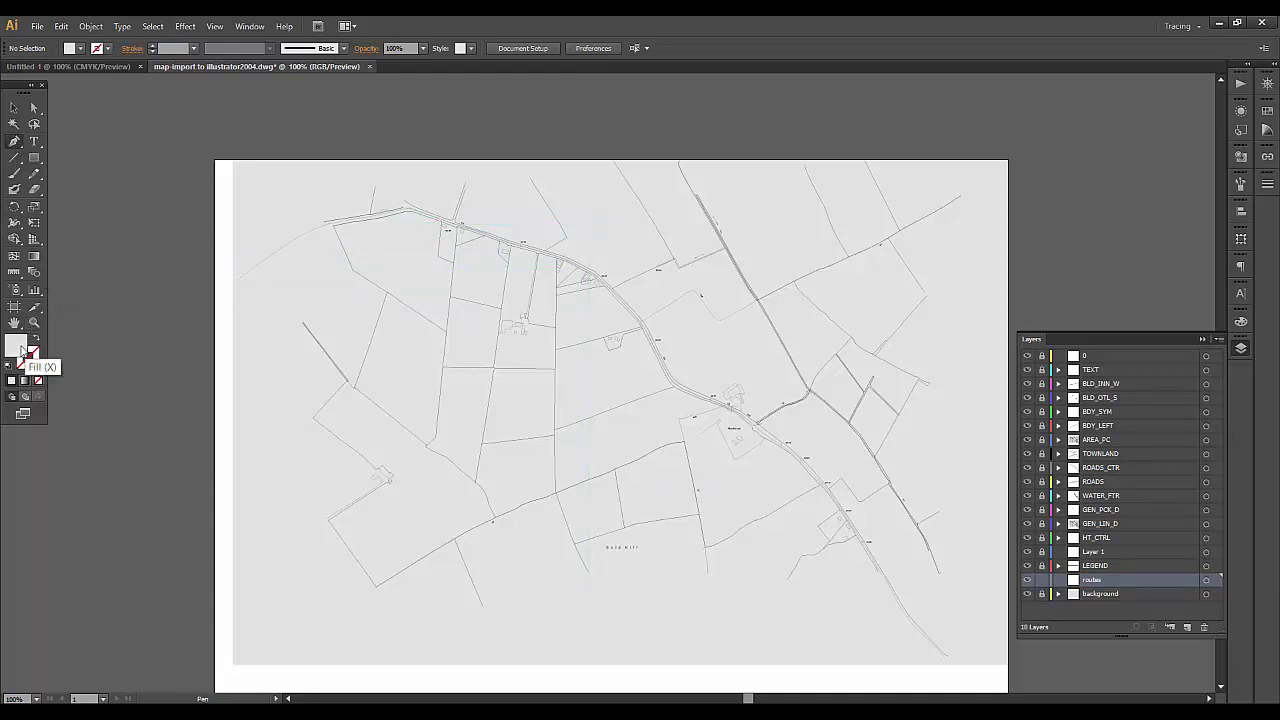
{"action": "mouse_move", "coordinate": [39, 362]}
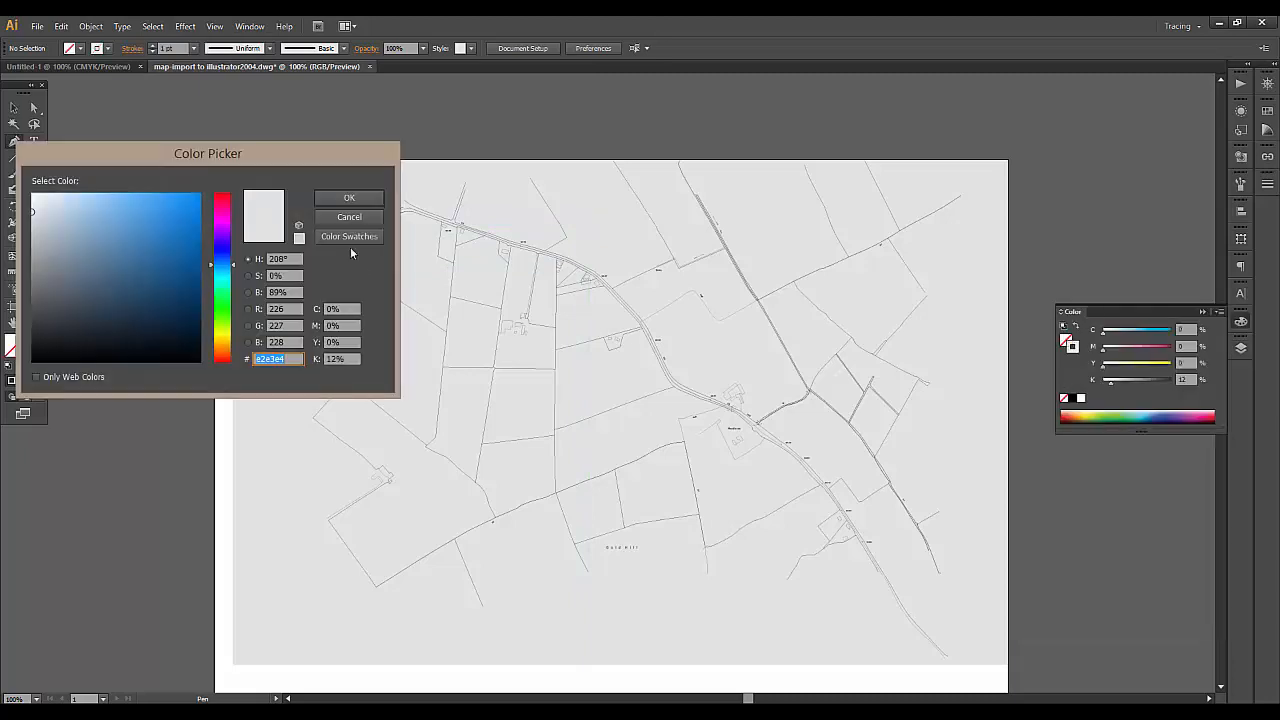
{"action": "left_click", "coordinate": [349, 197]}
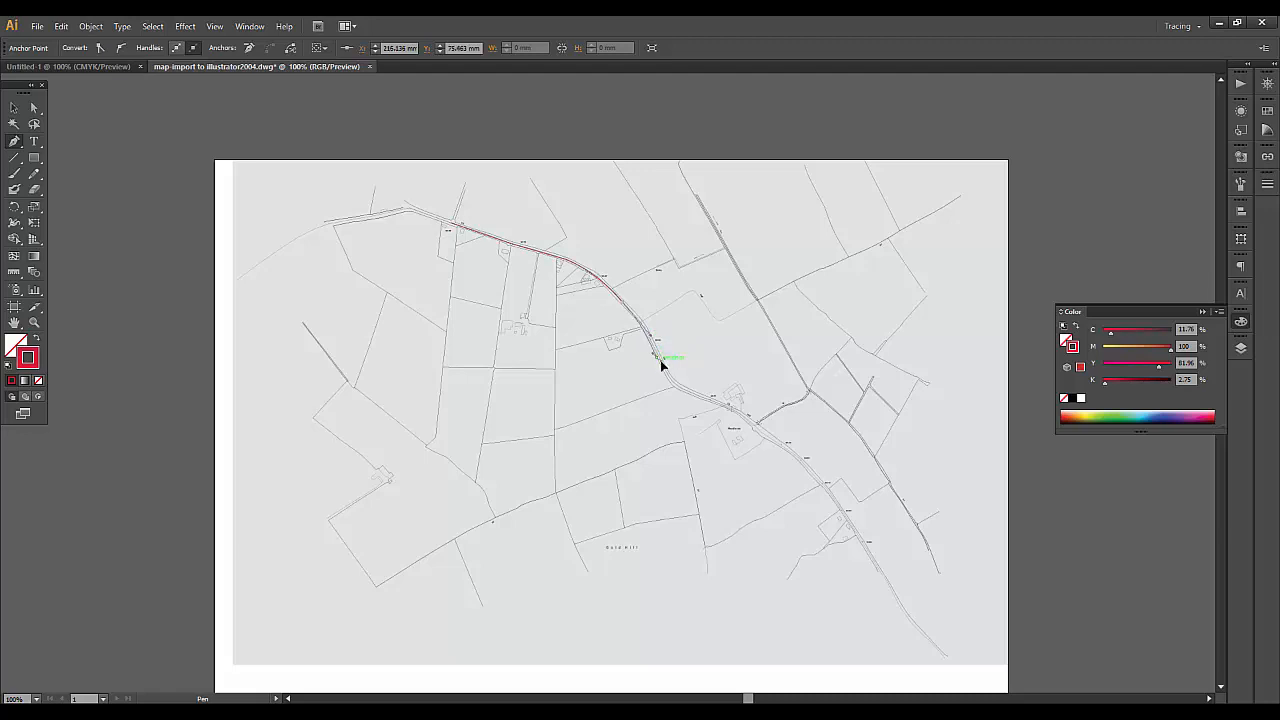
Step: Add another Pen point to the red route along the road
{"action": "left_click", "coordinate": [712, 402]}
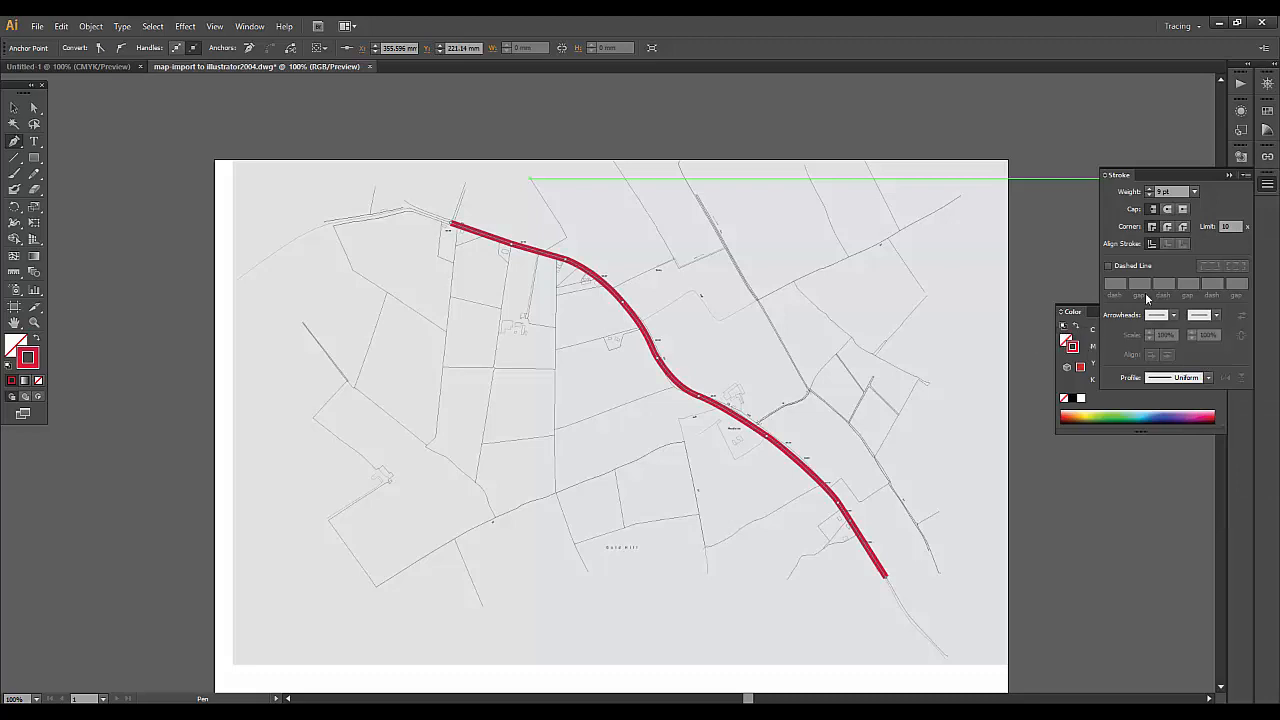
Step: Turn on Dashed Line for the route and add start and end arrowheads
{"action": "left_click", "coordinate": [1105, 265]}
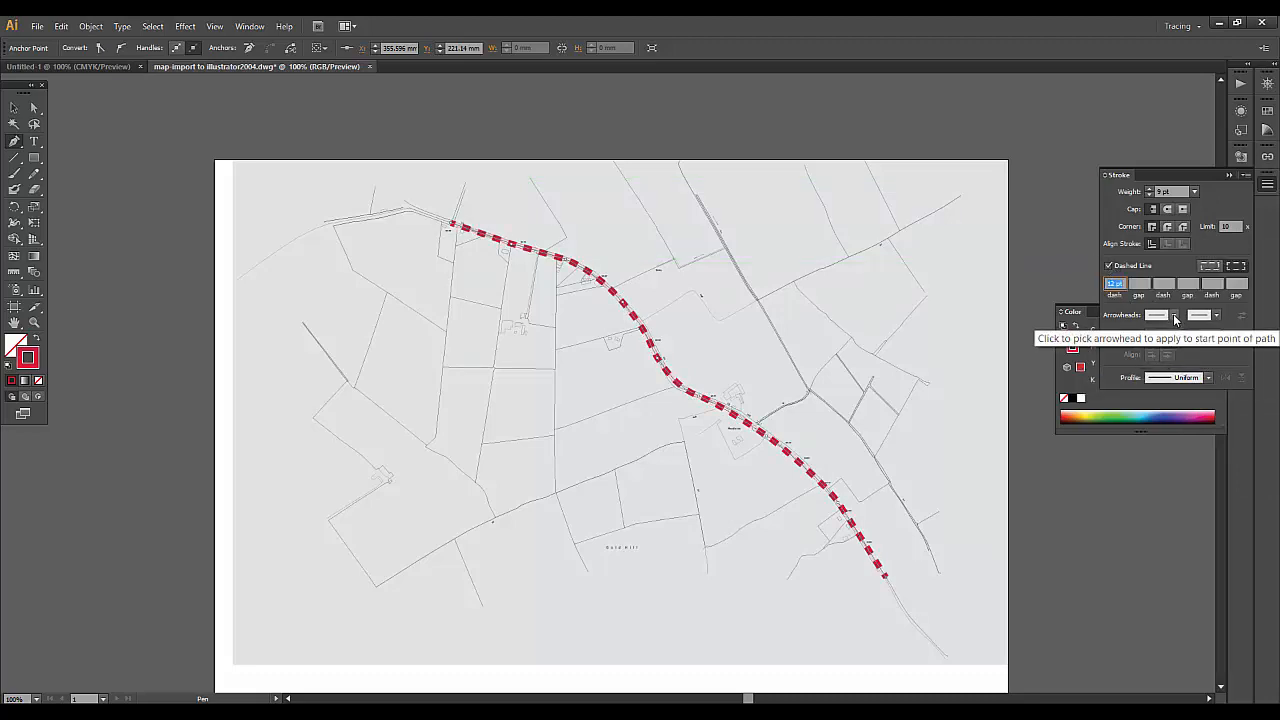
{"action": "left_click", "coordinate": [1174, 315]}
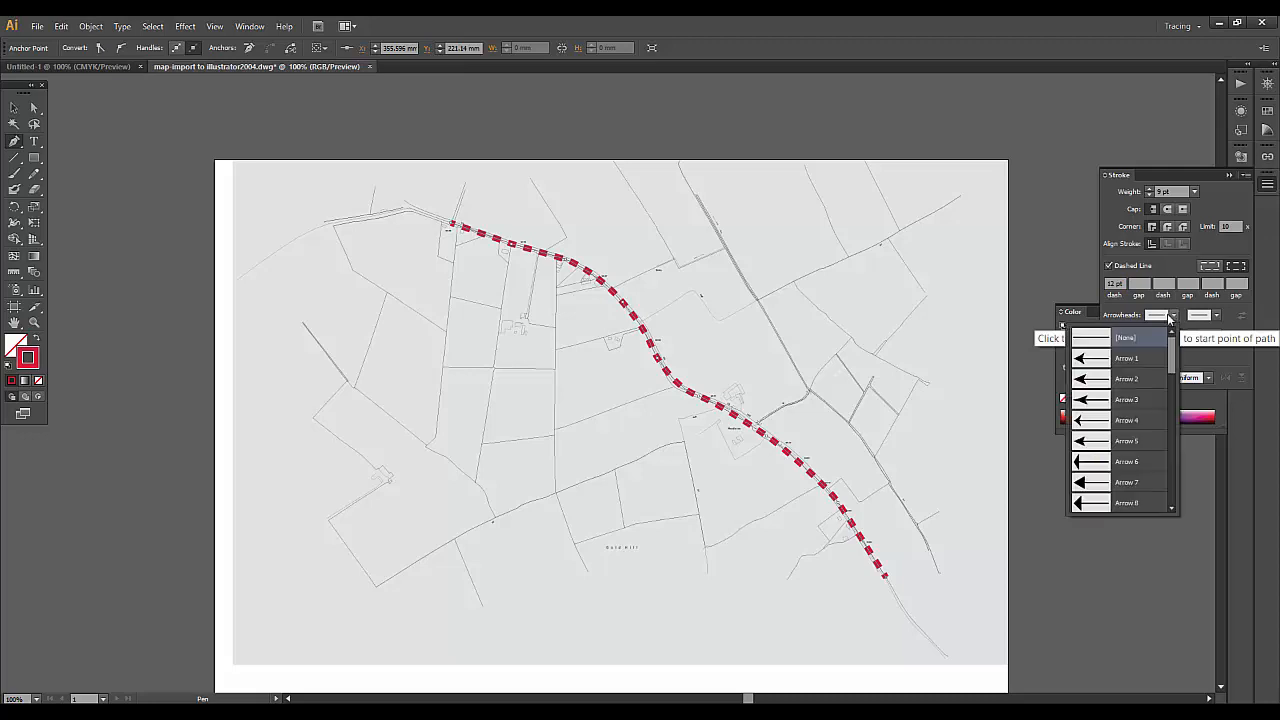
{"action": "left_click", "coordinate": [1127, 358]}
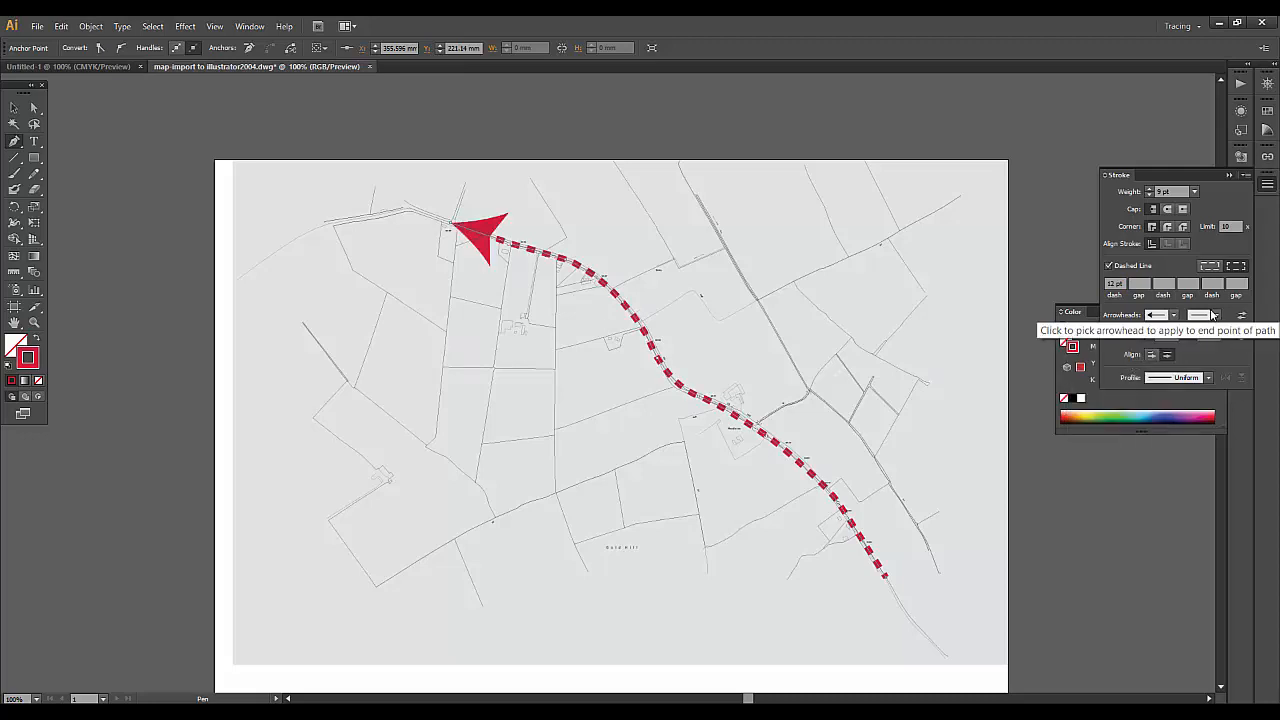
{"action": "left_click", "coordinate": [1215, 314]}
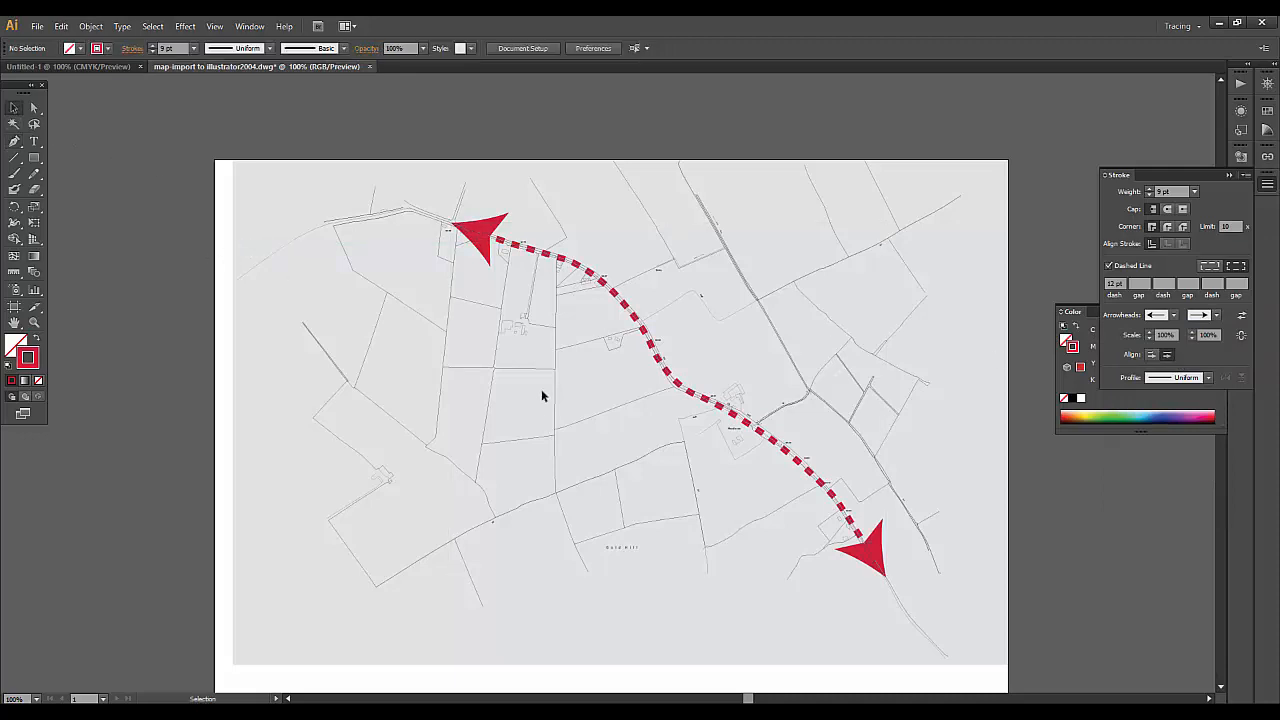
{"action": "mouse_move", "coordinate": [677, 335]}
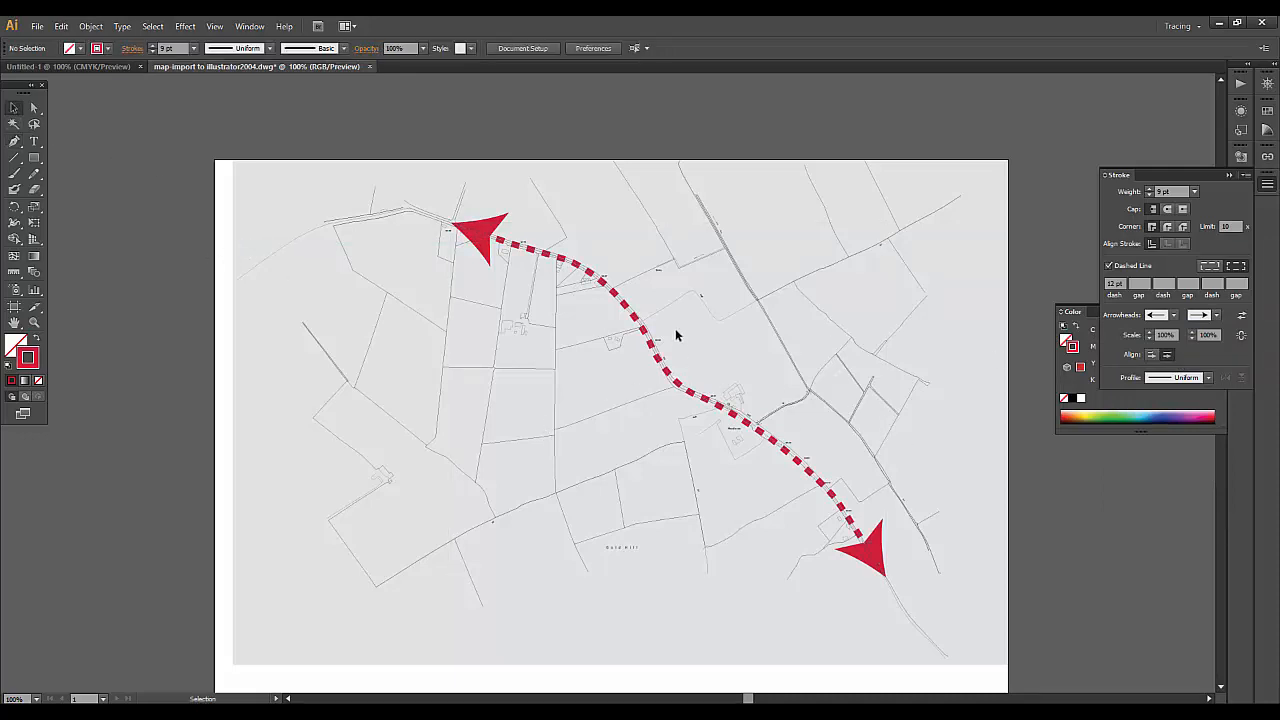